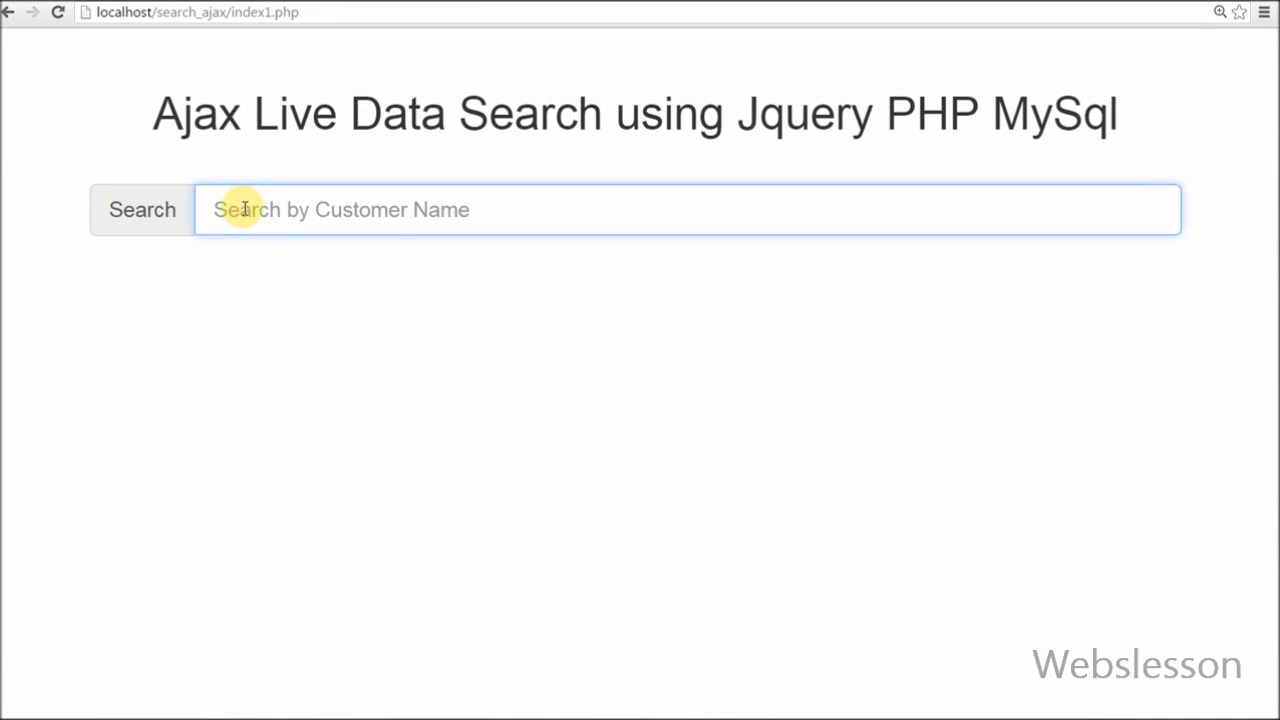
# Search the customer list for Mar, To and Thom, watching the results table filter live.
pyautogui.write('Maria')
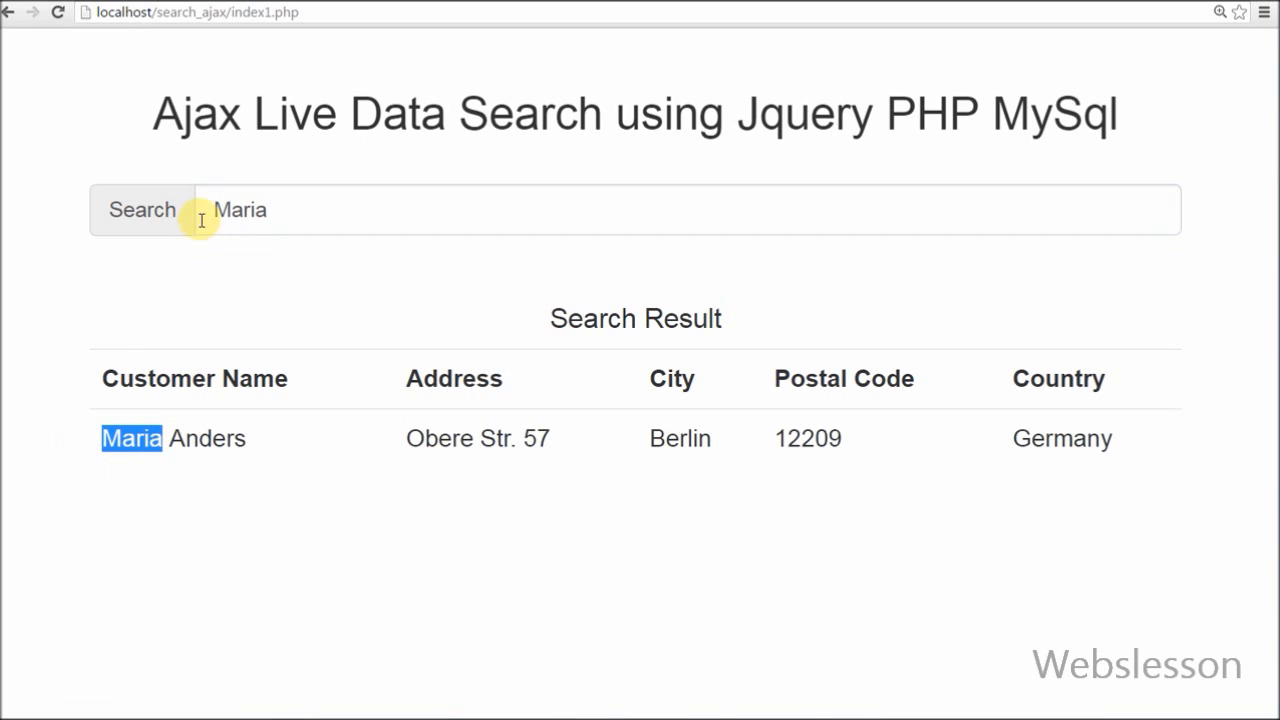
pyautogui.write('Tom')
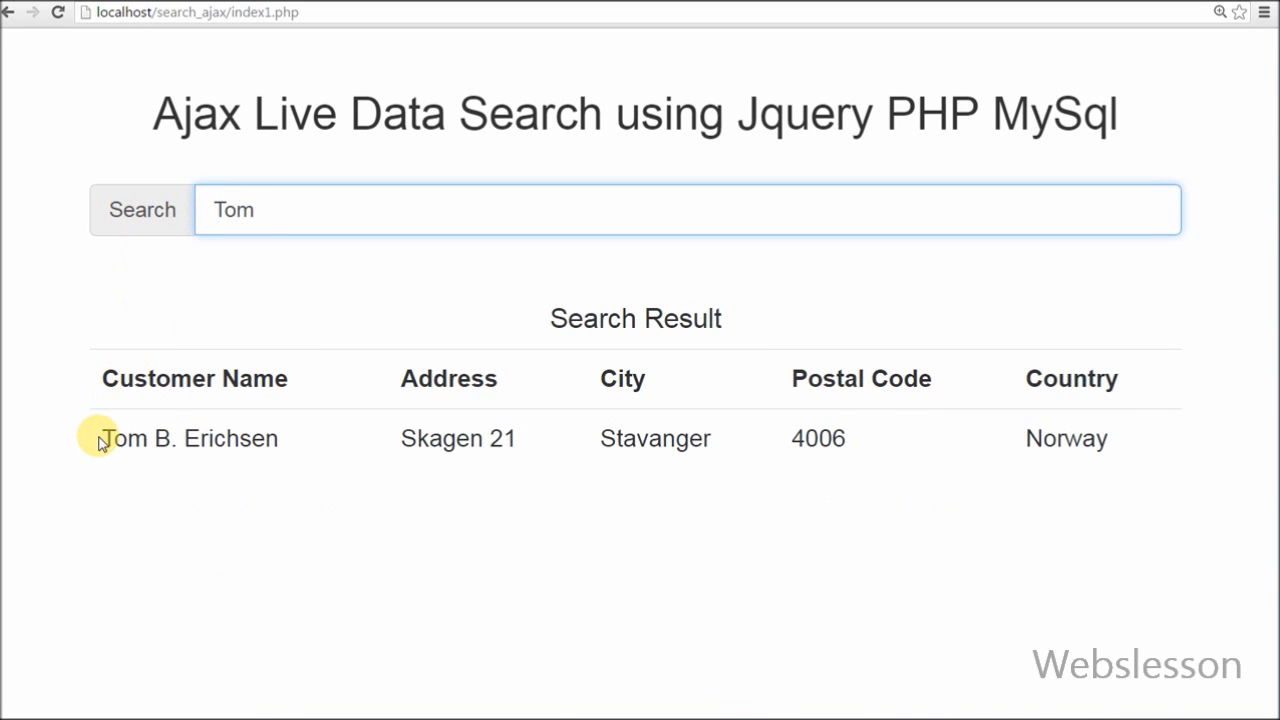
pyautogui.click(276, 210)
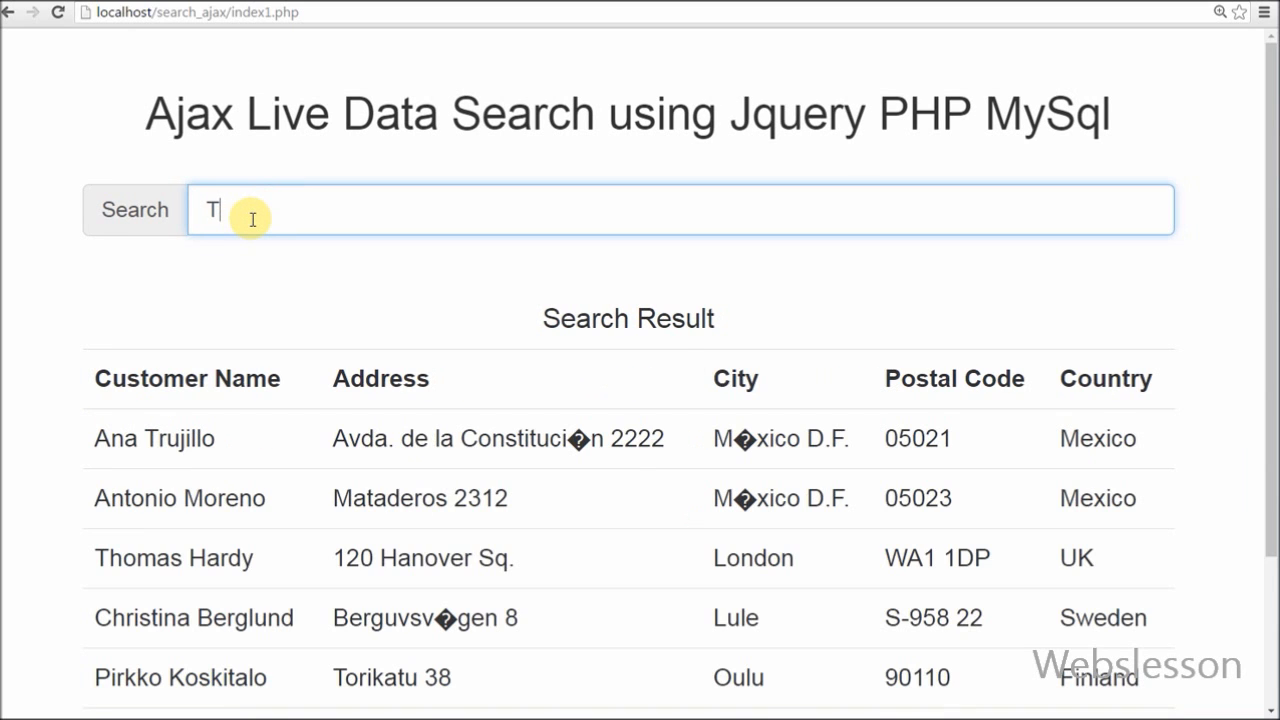
pyautogui.write('hom')
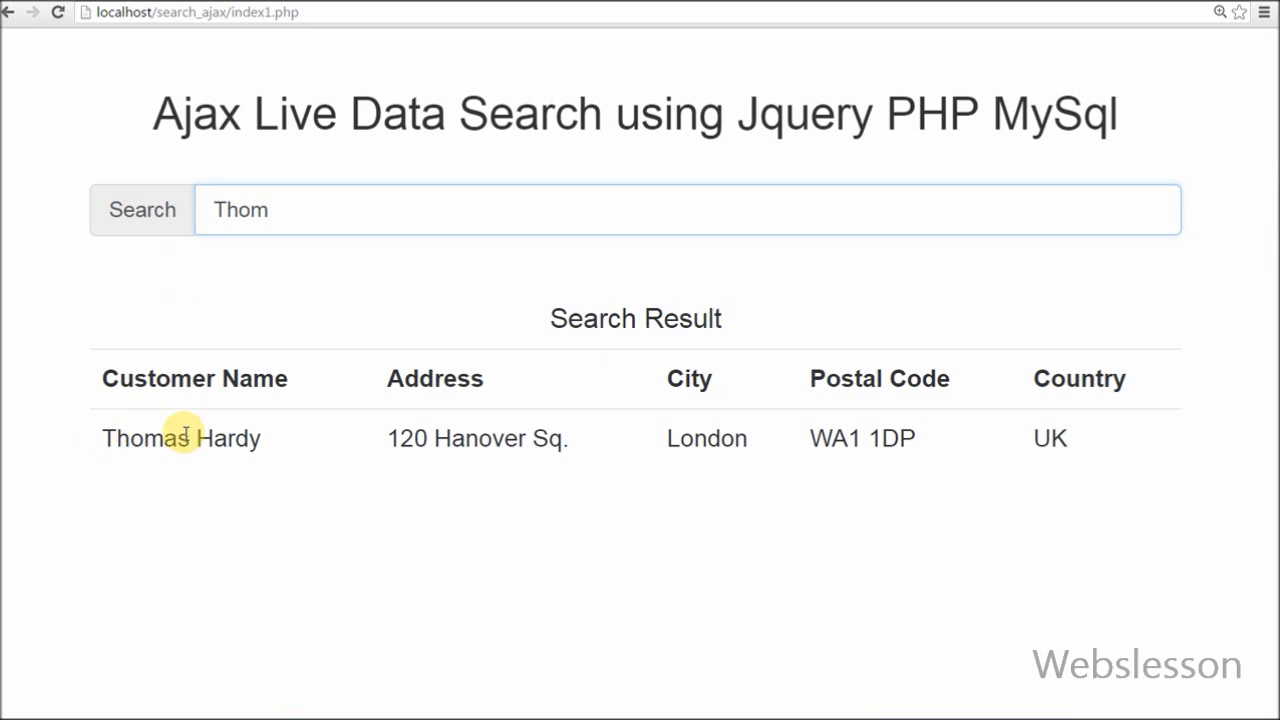
pyautogui.press('Backspace')
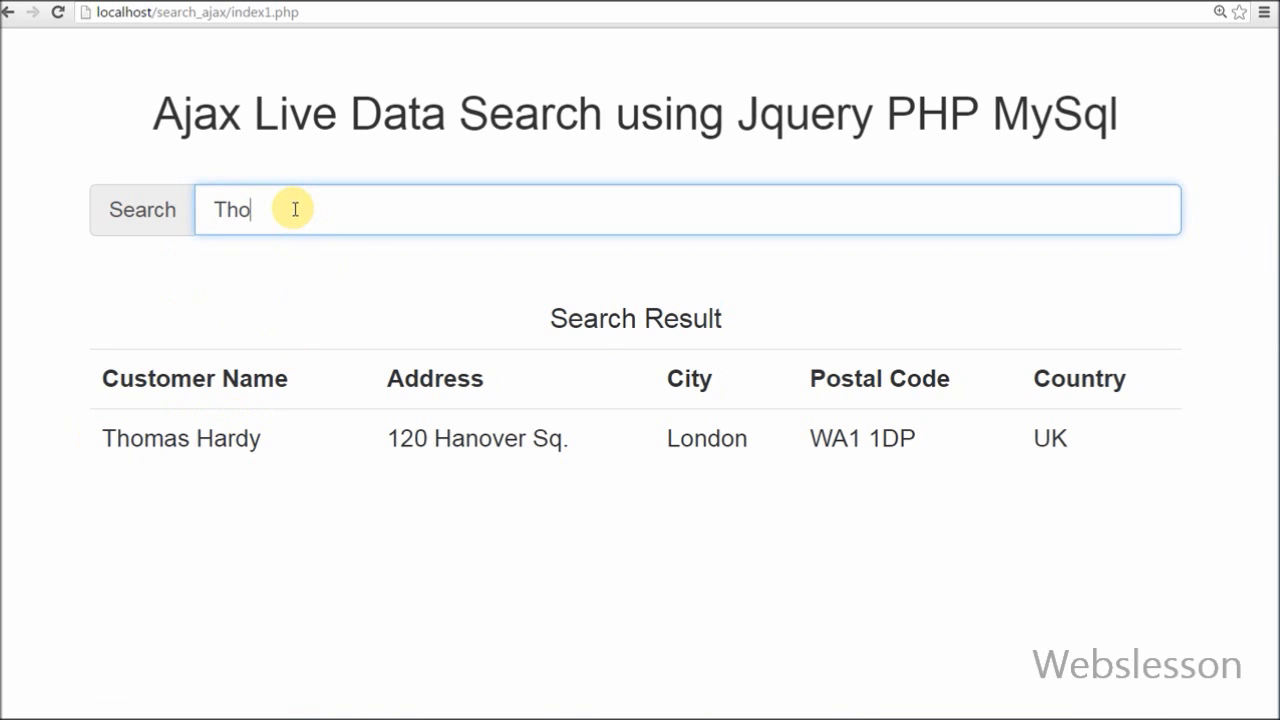
# Search for Hardy so only Thomas Hardy's row remains in the results table.
pyautogui.write('Har')
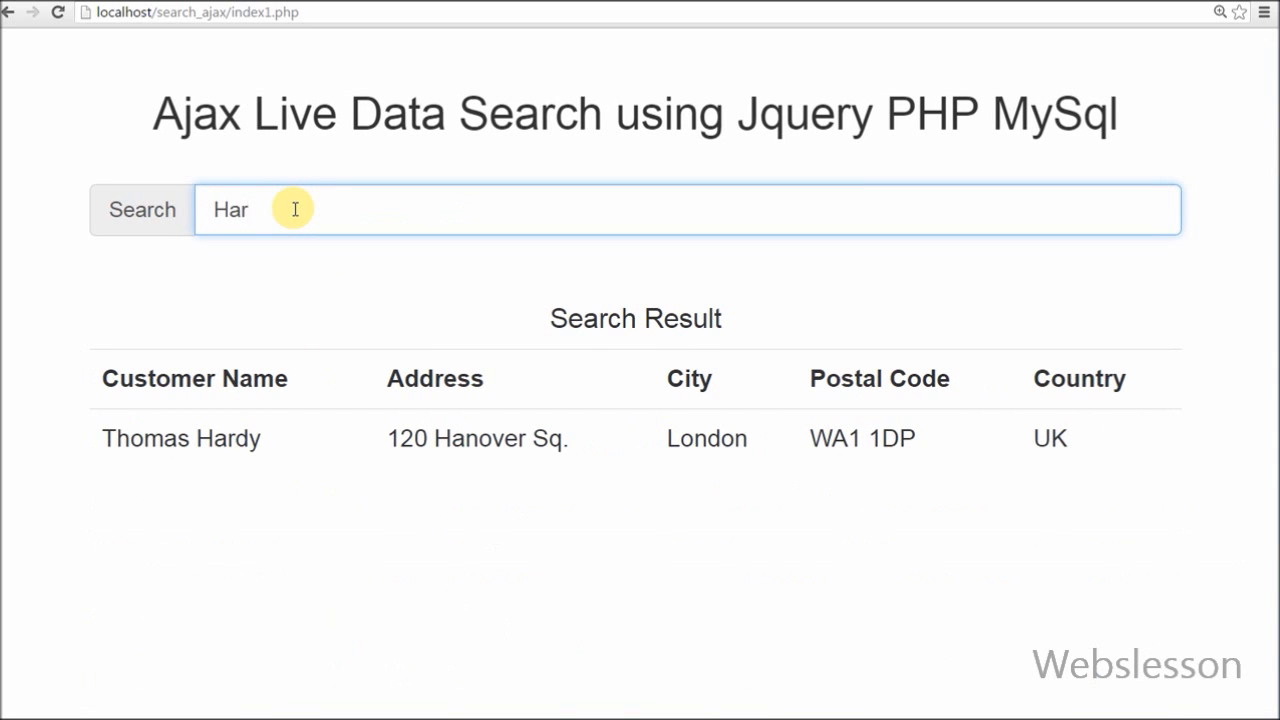
pyautogui.write('dy')
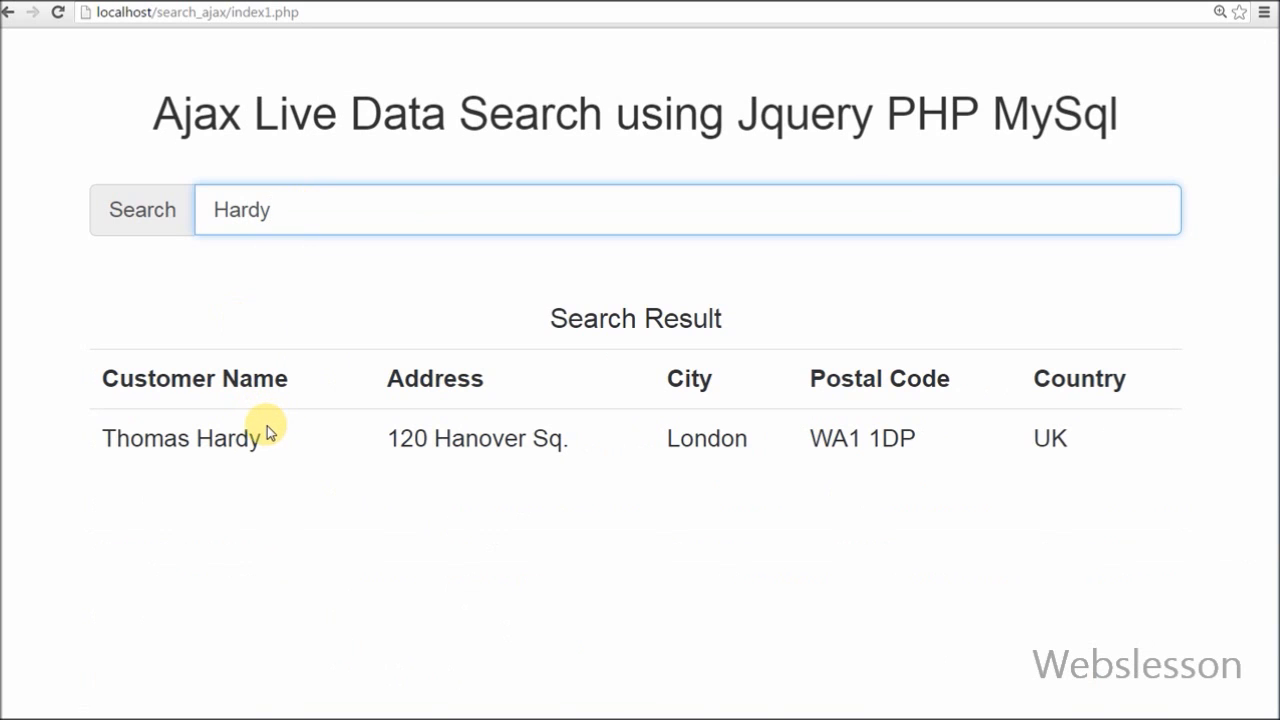
pyautogui.doubleClick(230, 438)
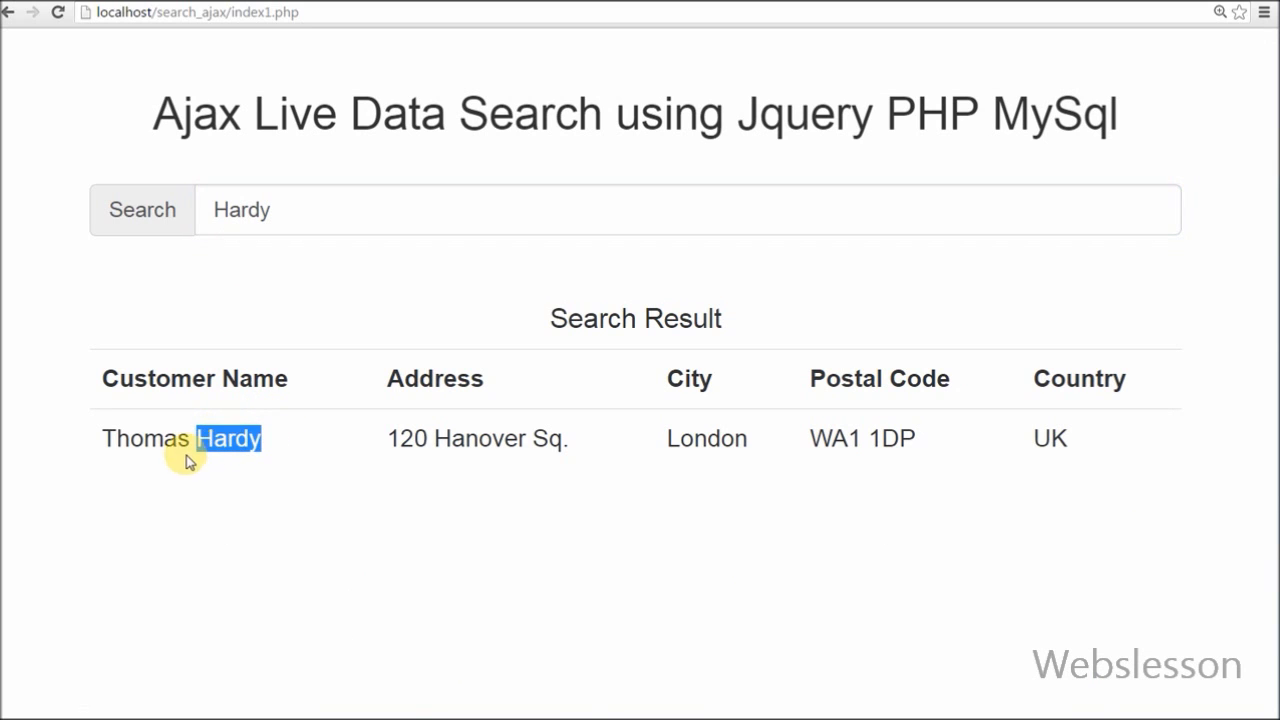
pyautogui.moveTo(436, 590)
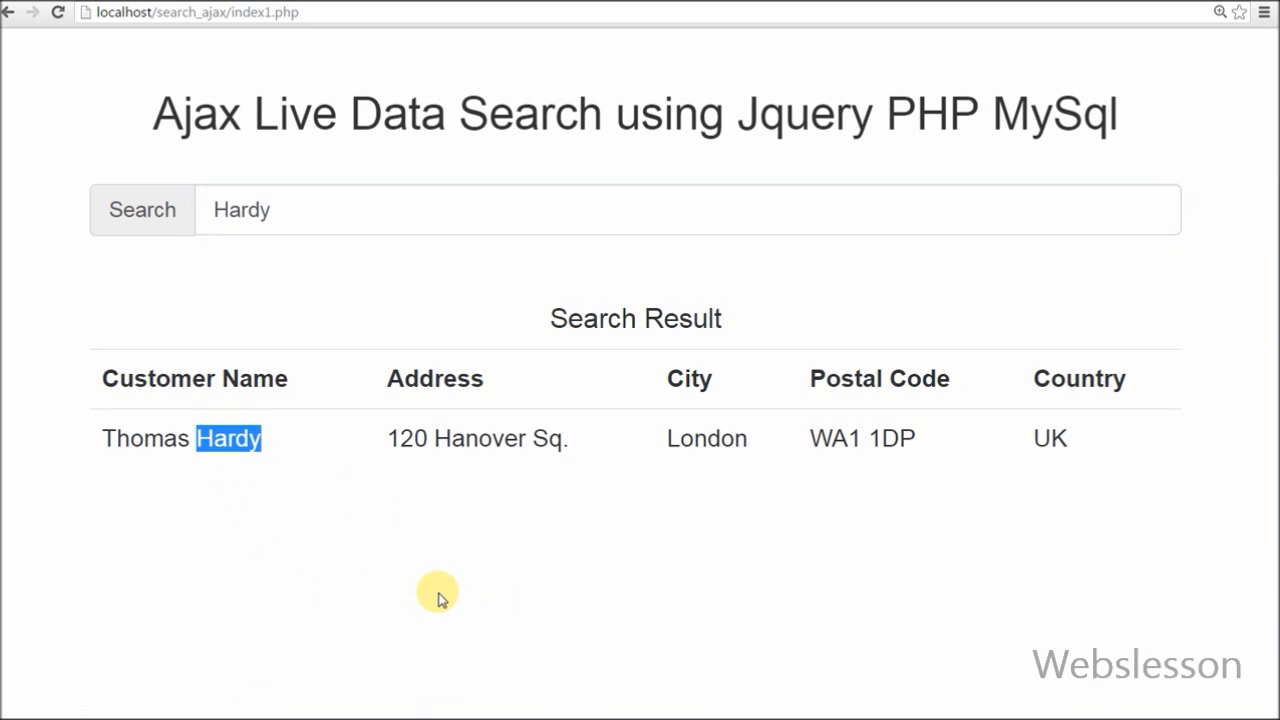
pyautogui.moveTo(690, 716)
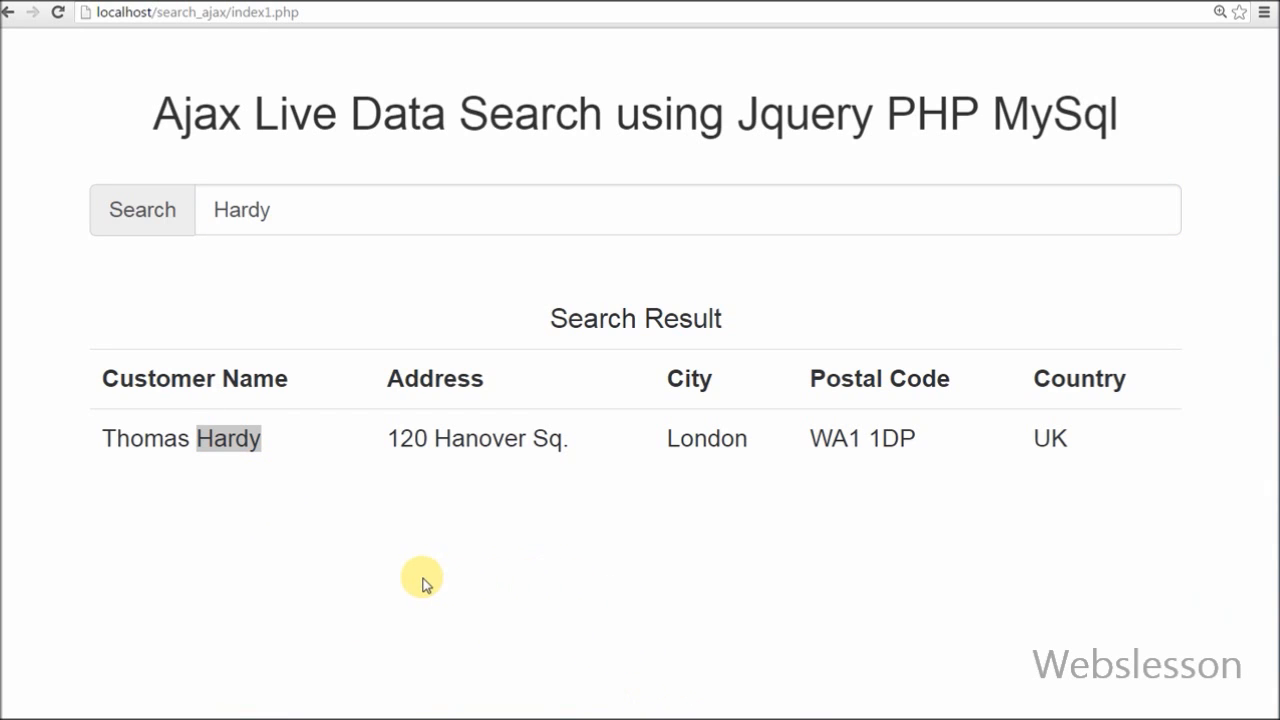
pyautogui.moveTo(370, 580)
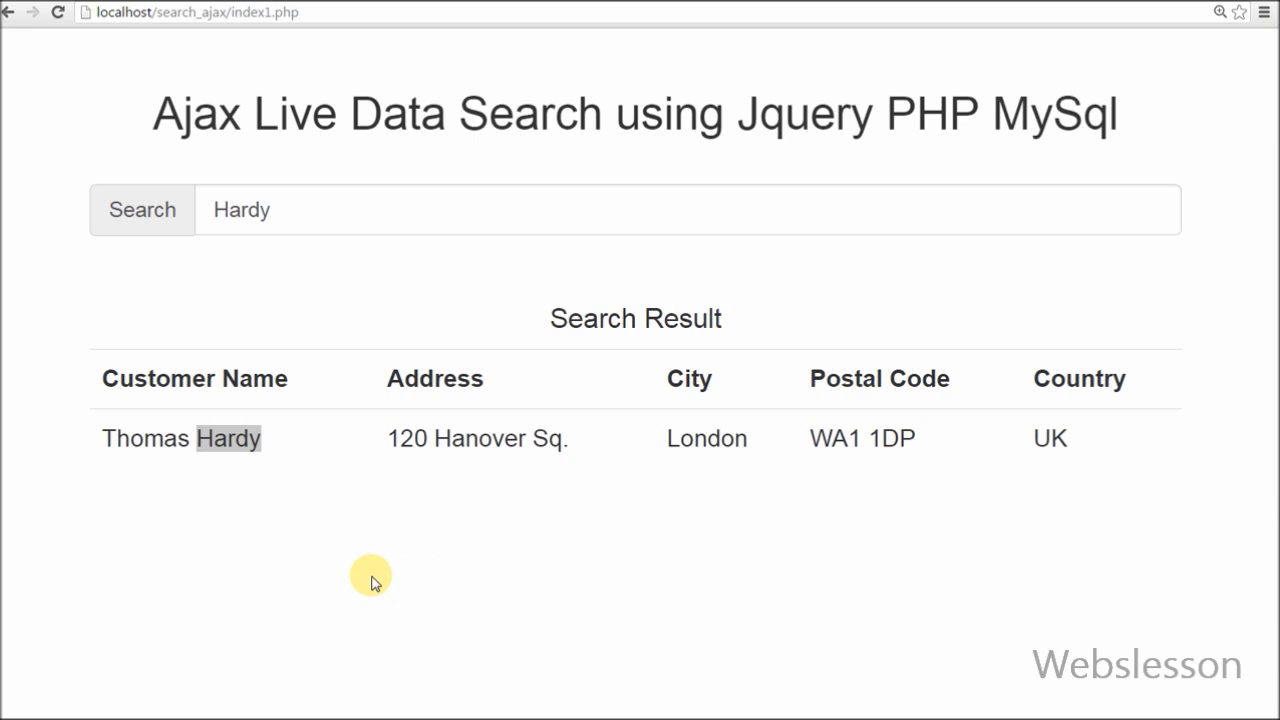
pyautogui.moveTo(404, 668)
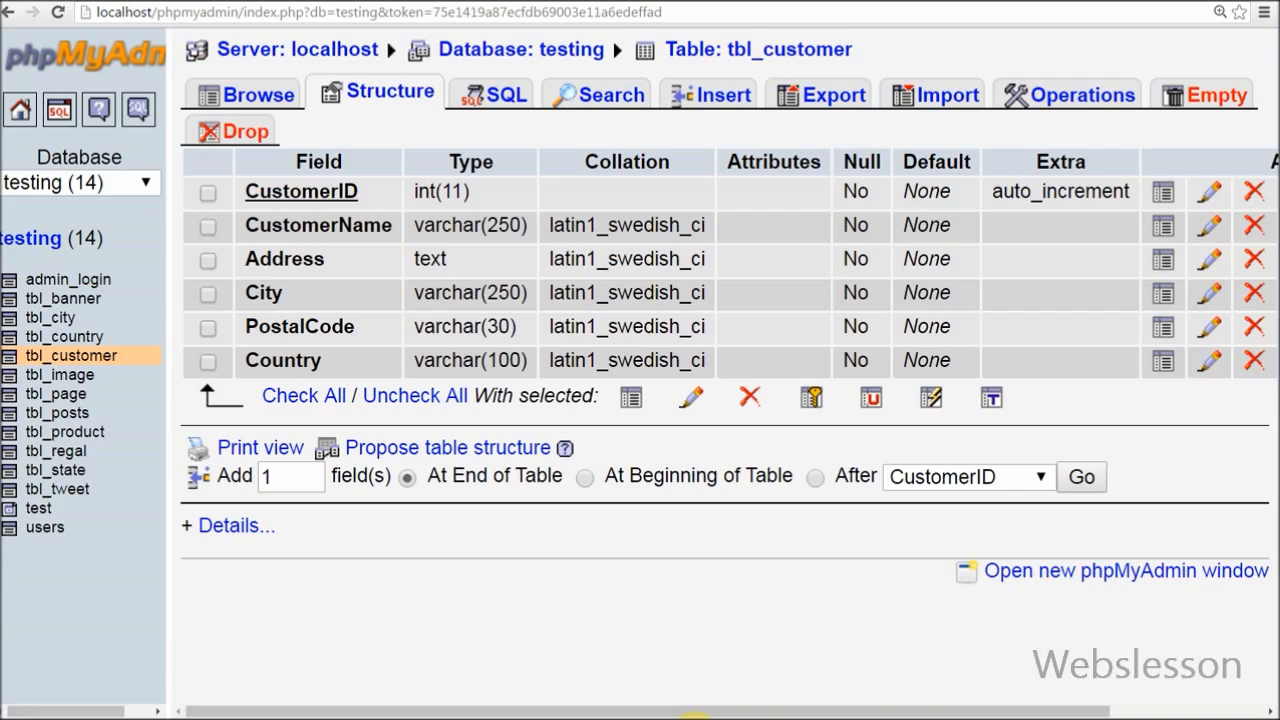
pyautogui.moveTo(876, 52)
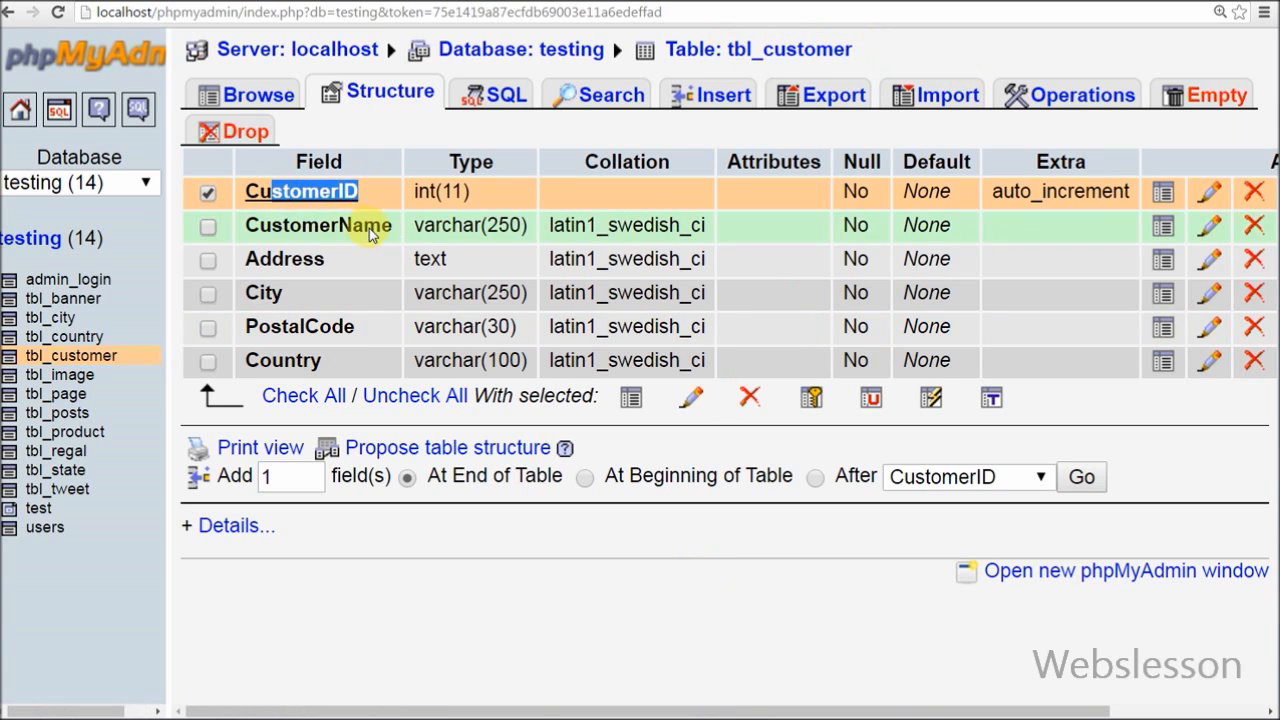
# Review the six field rows of tbl_customer in the testing database's Structure view.
pyautogui.click(208, 292)
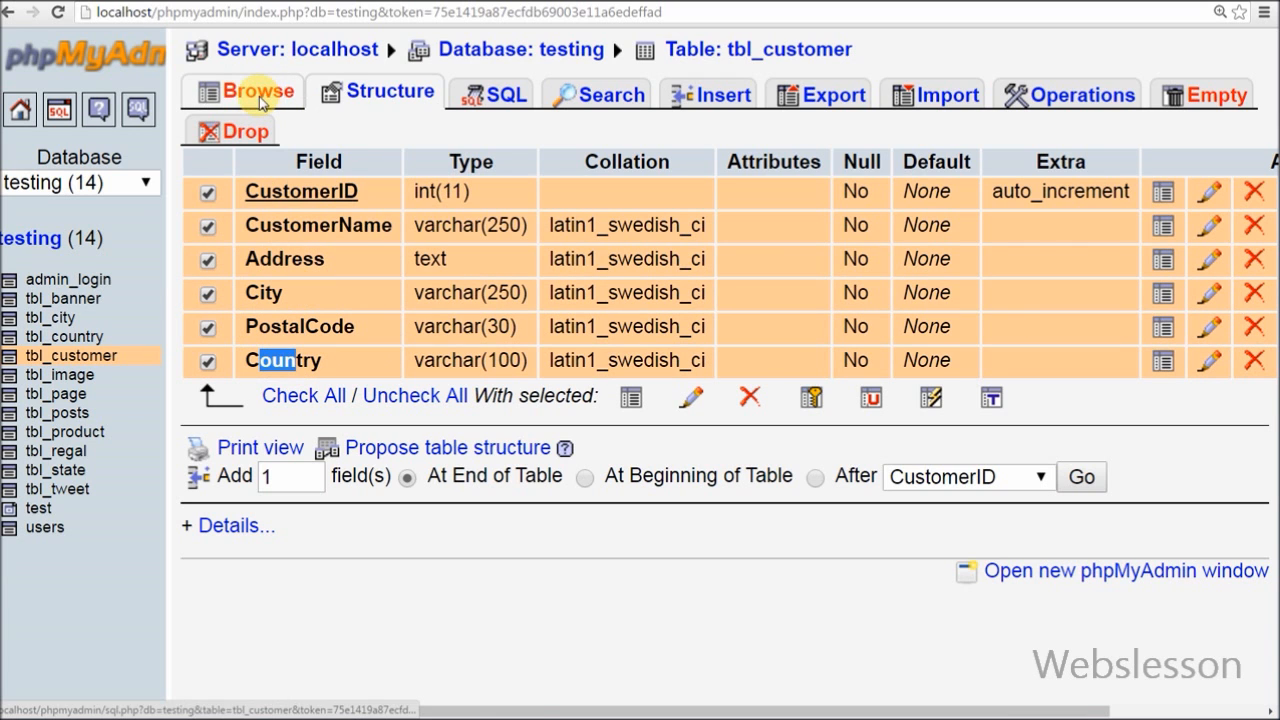
pyautogui.click(254, 94)
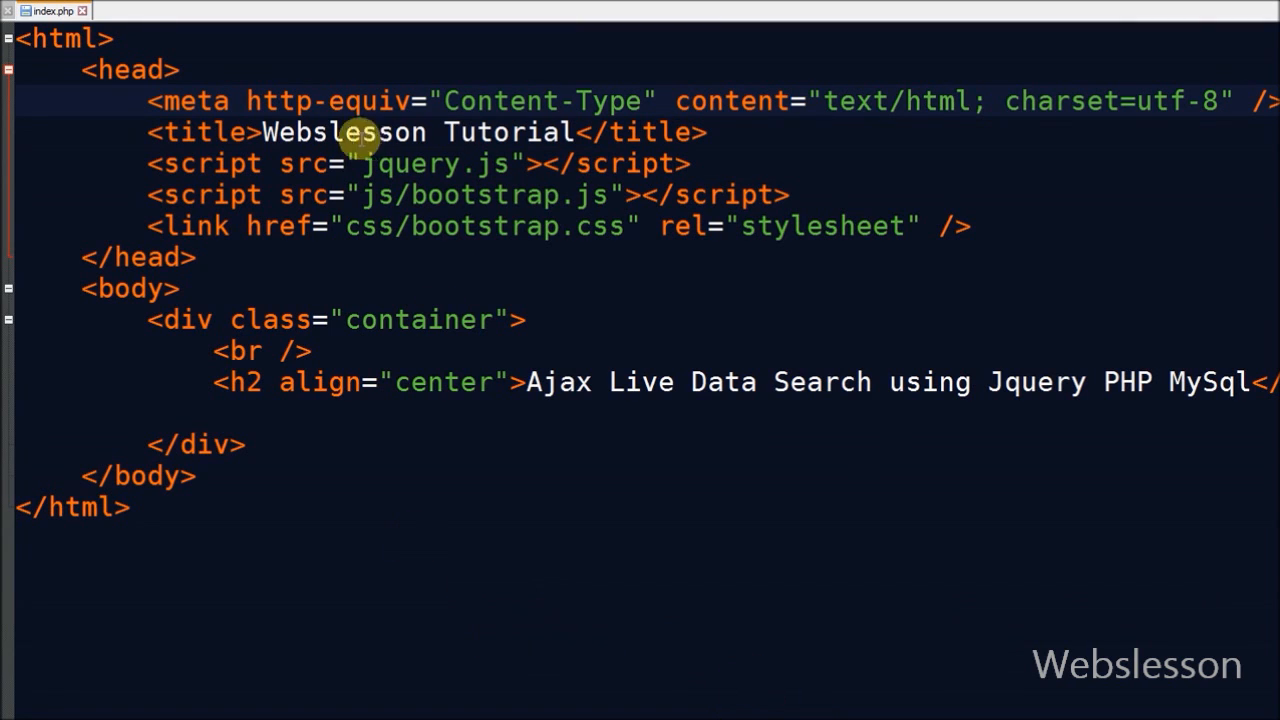
# Review index.php's Webslesson title and Ajax heading above the new search_text input group and result div.
pyautogui.doubleClick(410, 164)
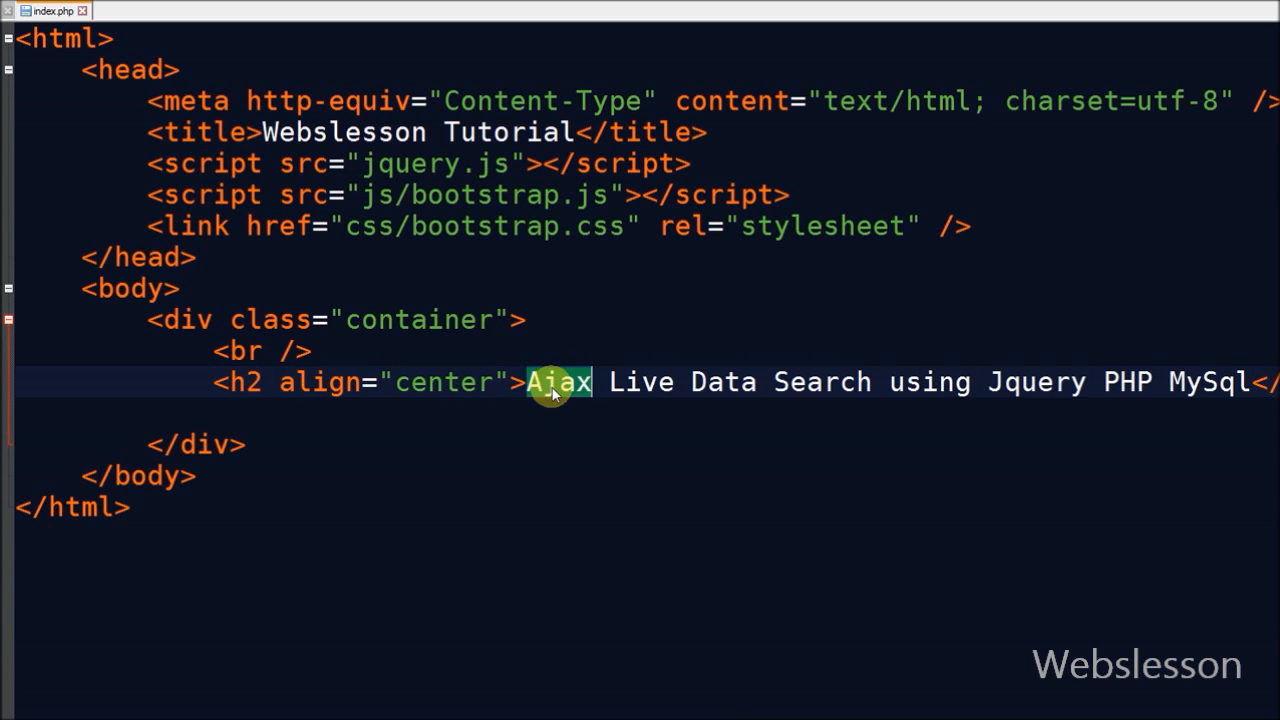
pyautogui.doubleClick(556, 382)
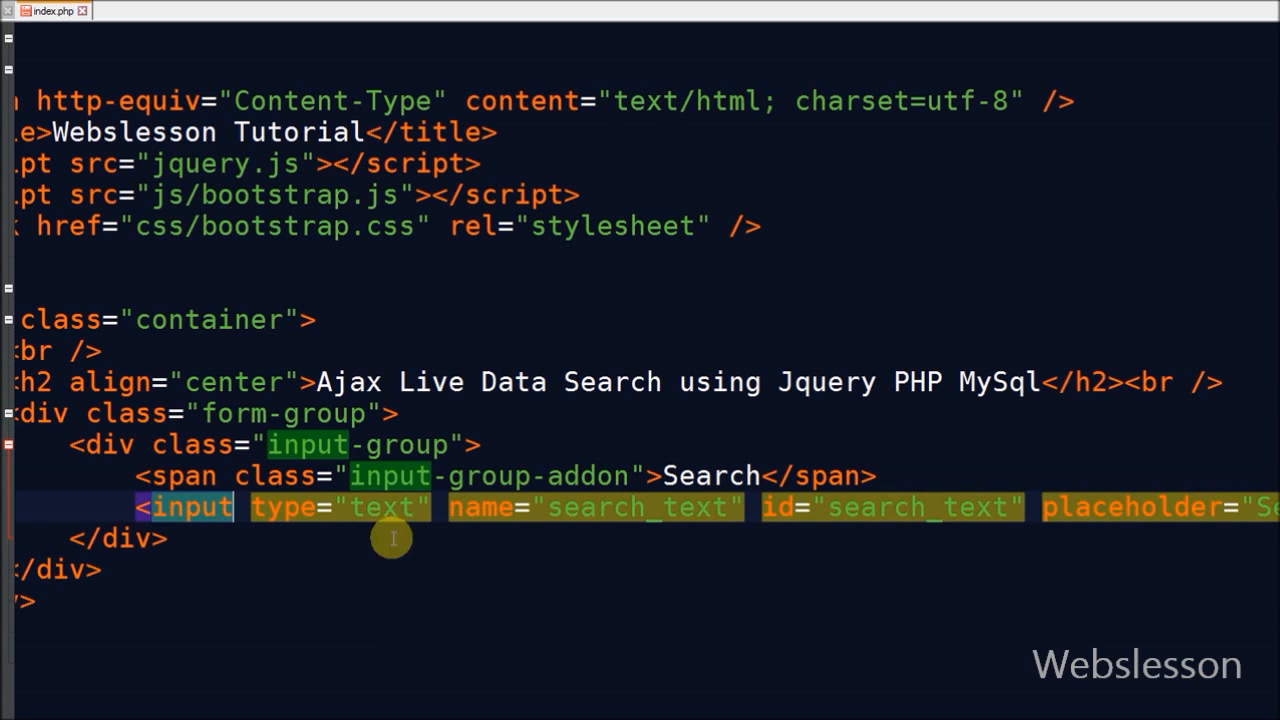
pyautogui.moveTo(940, 504)
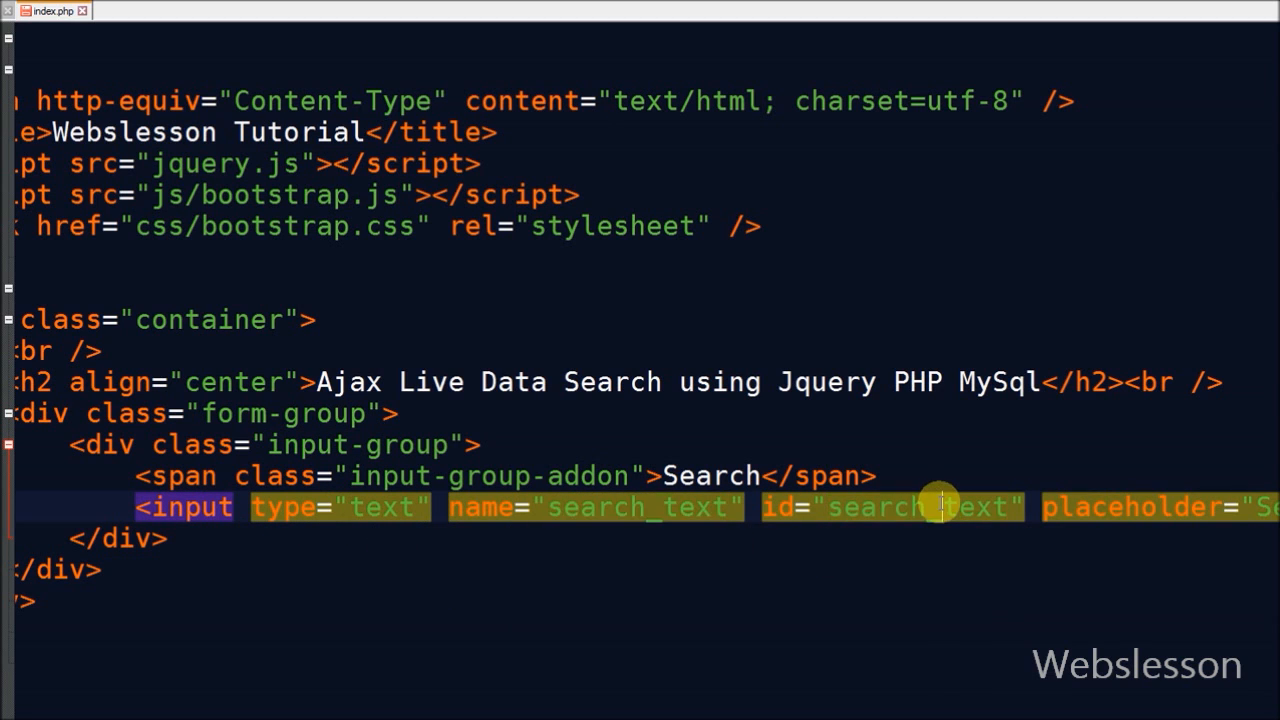
pyautogui.hscroll(3)
pyautogui.write('<div id="result"></div>')
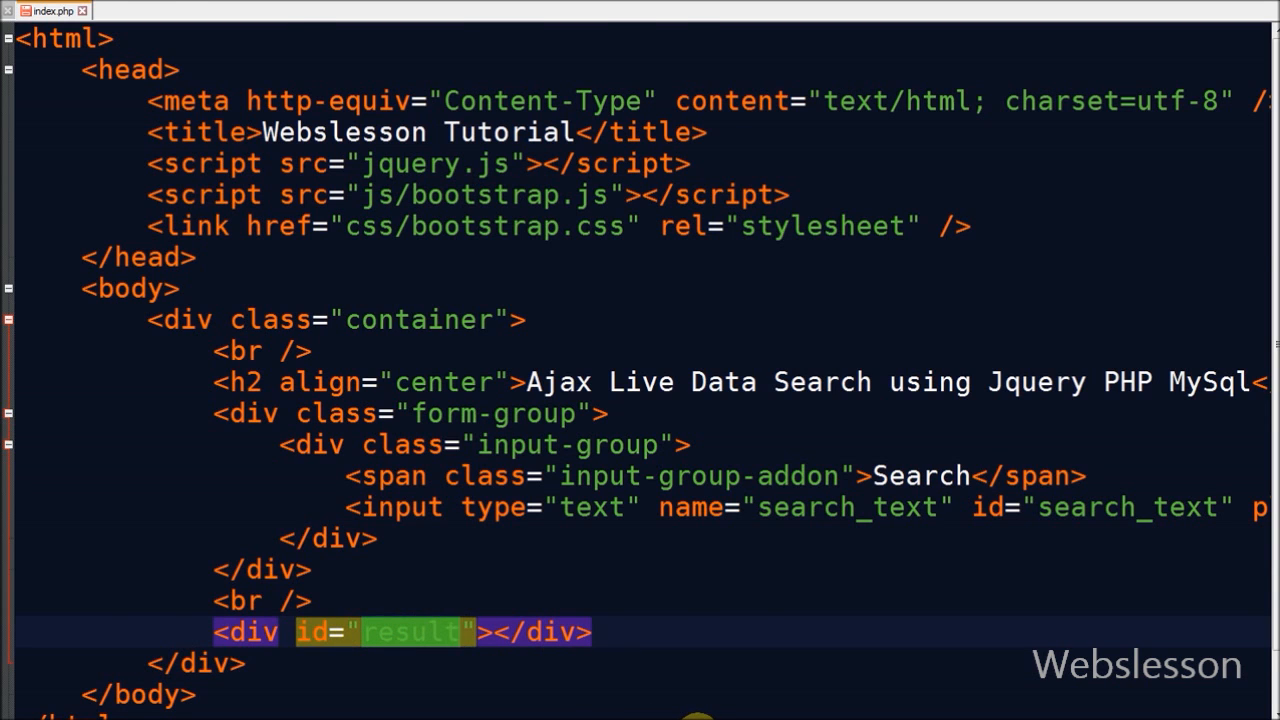
# Inside the search_text keyup handler, store the typed value in var txt = $(this).val().
pyautogui.scroll(-3)
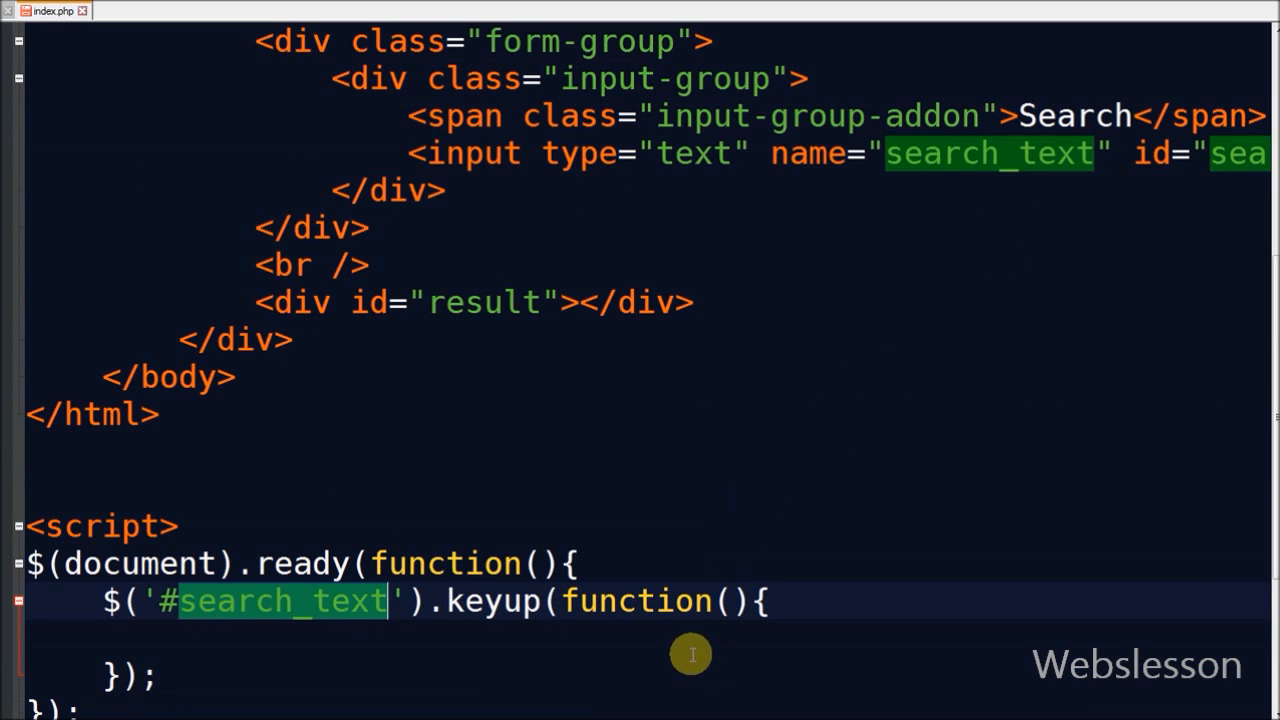
pyautogui.moveTo(576, 640)
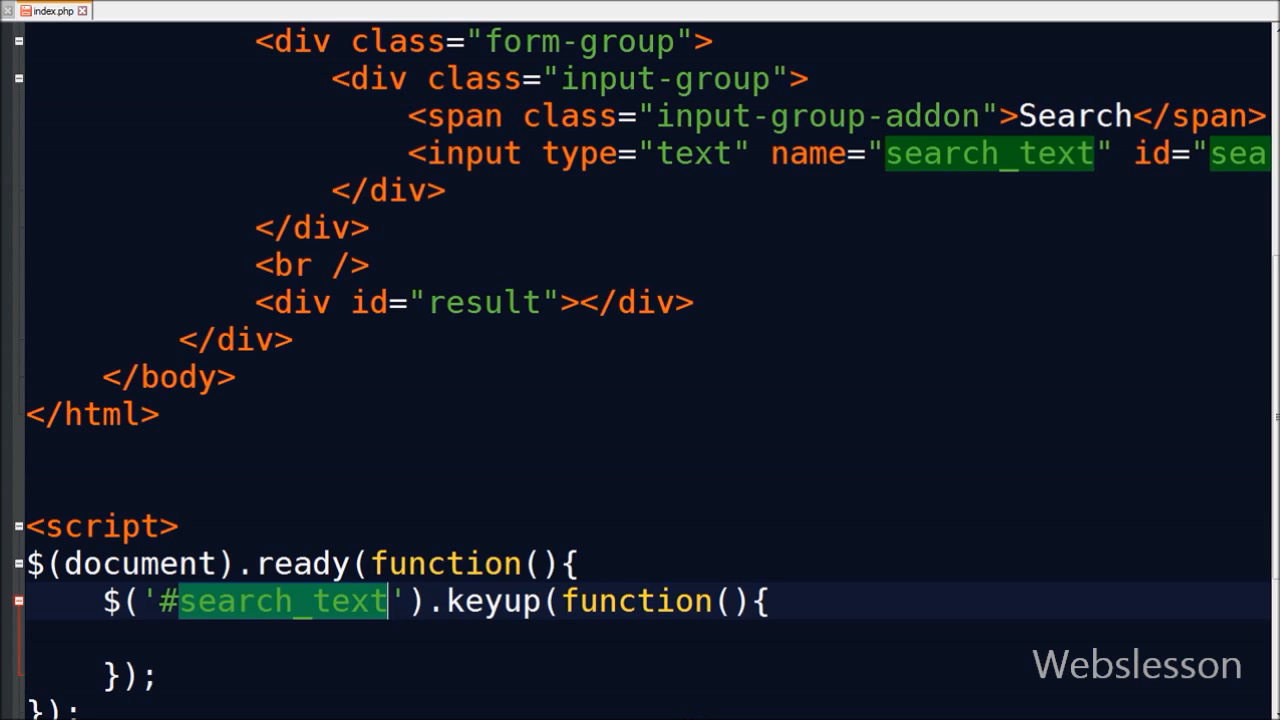
pyautogui.write('var txt = $(this).val();')
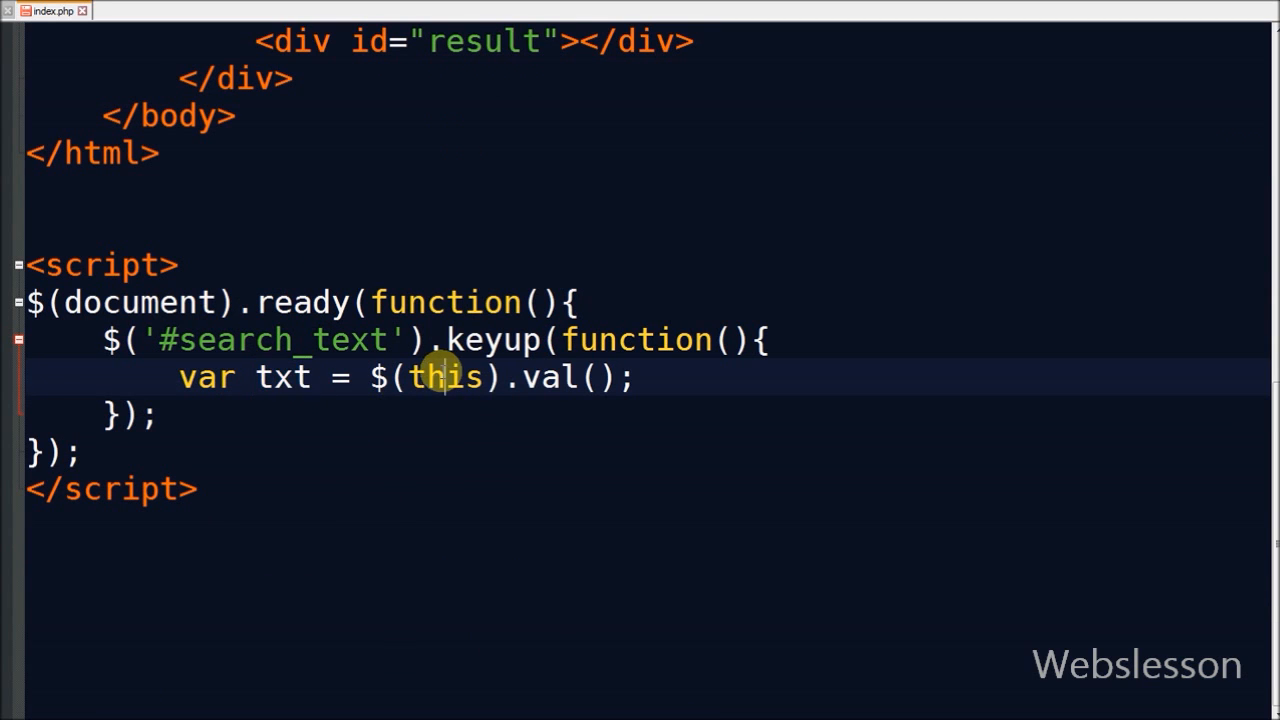
pyautogui.doubleClick(444, 376)
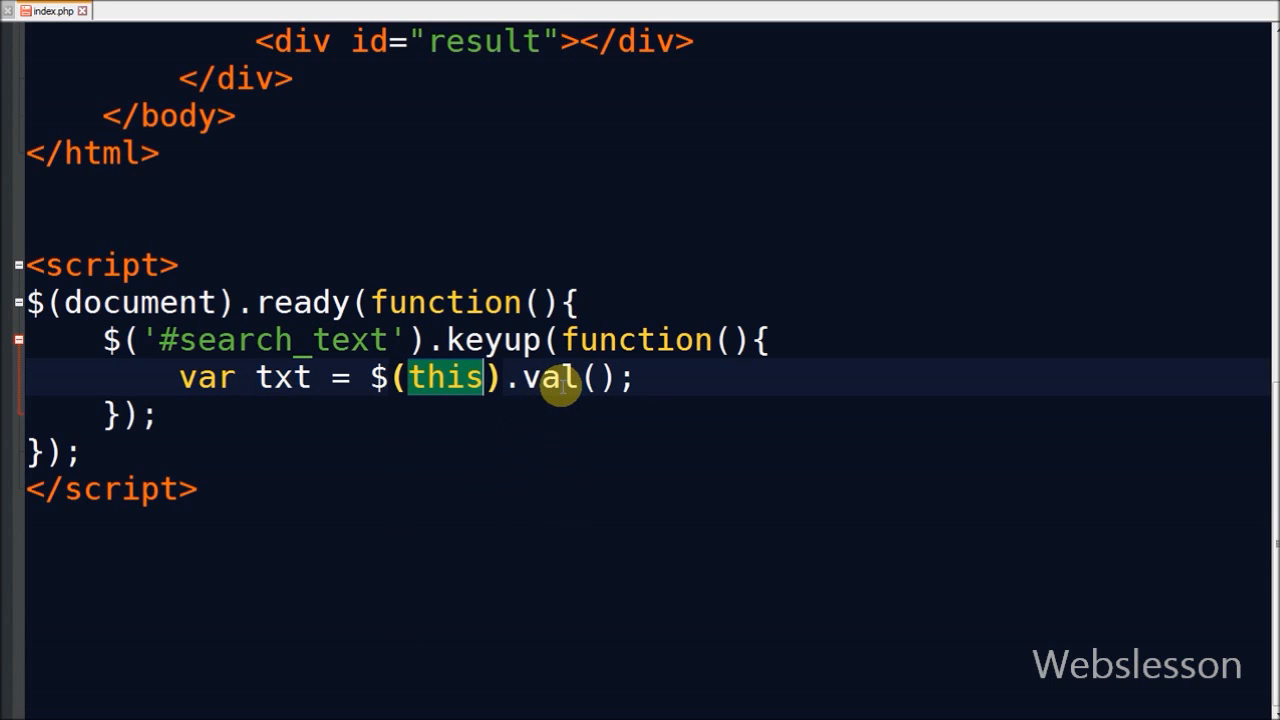
pyautogui.moveTo(700, 716)
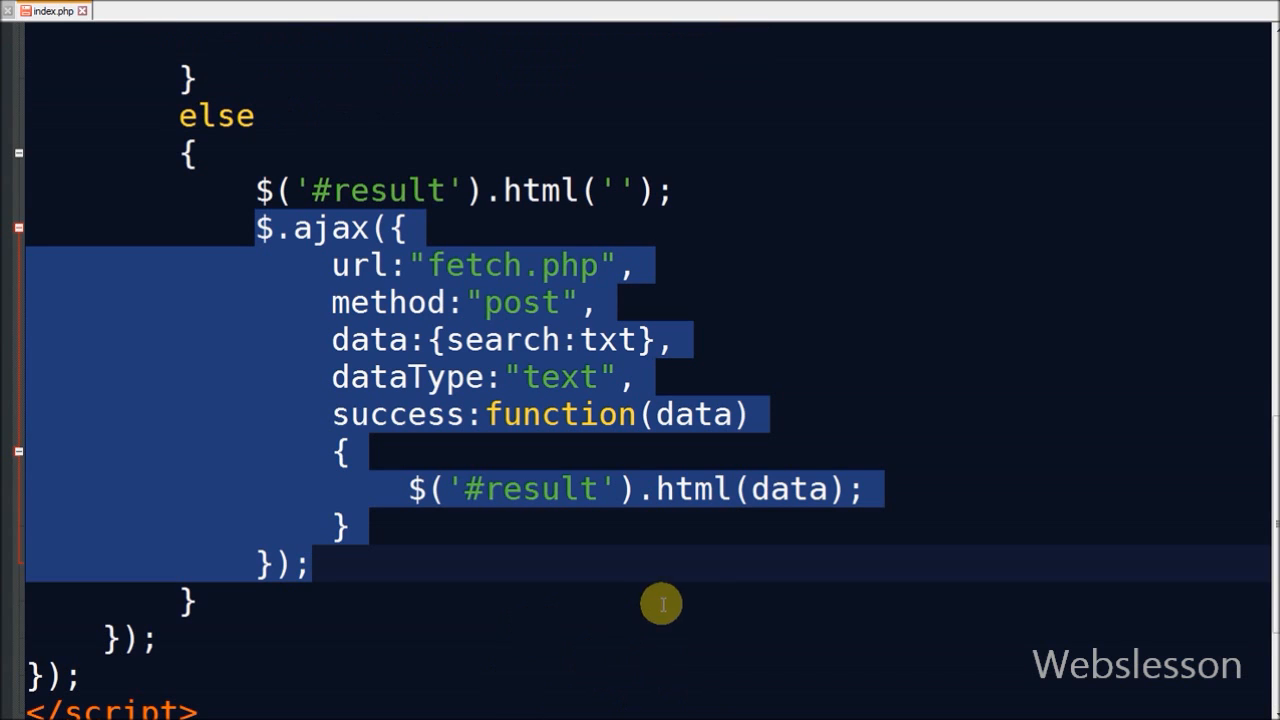
pyautogui.moveTo(490, 432)
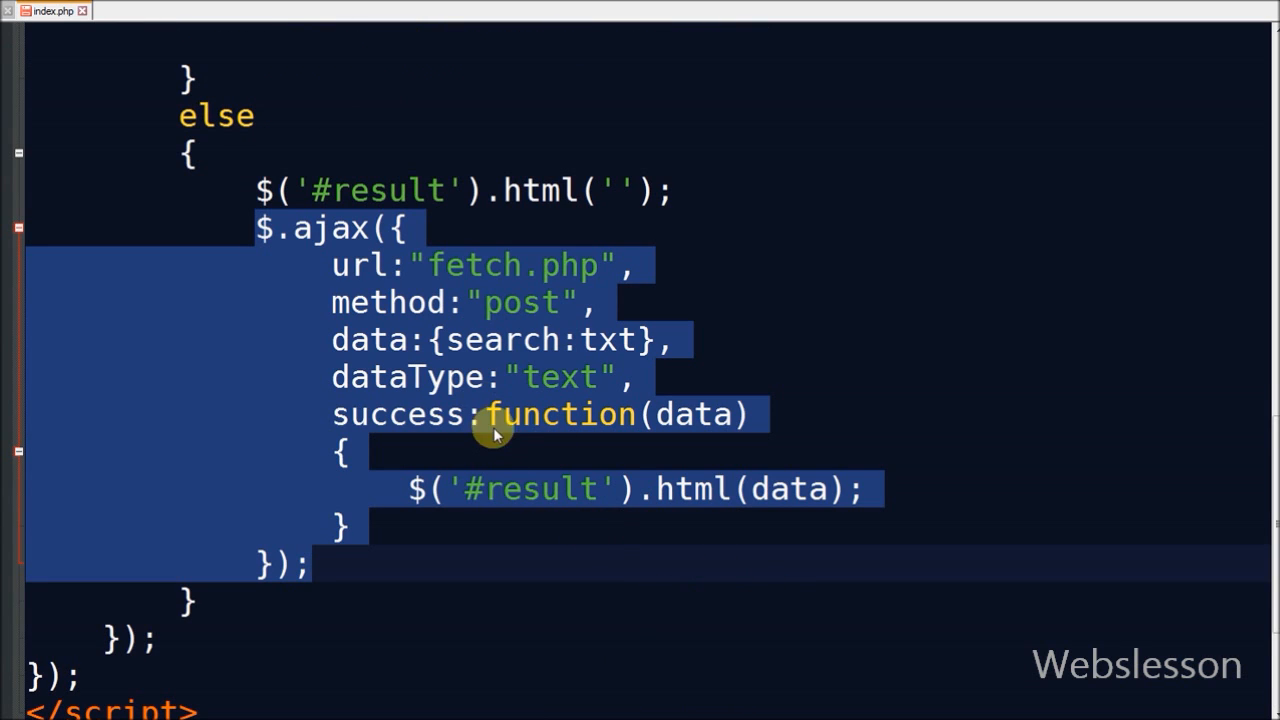
# Review the AJAX options: the posted search key and the text dataType.
pyautogui.click(356, 264)
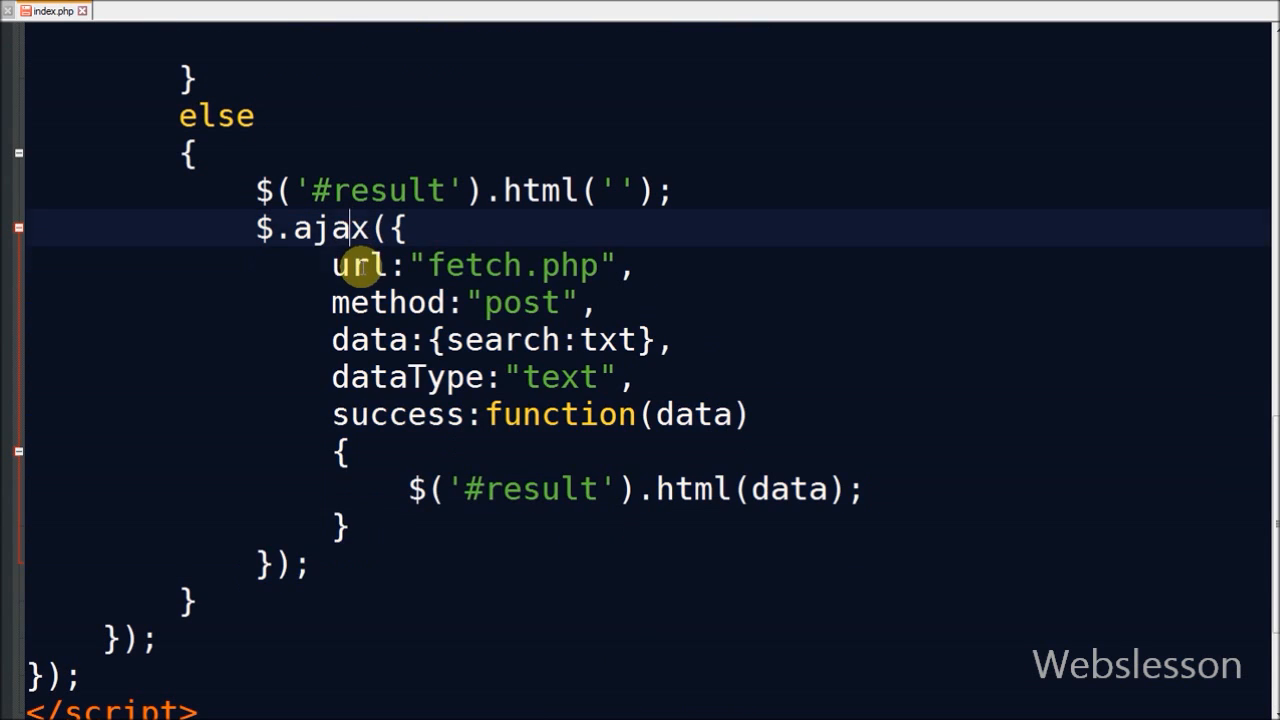
pyautogui.doubleClick(472, 264)
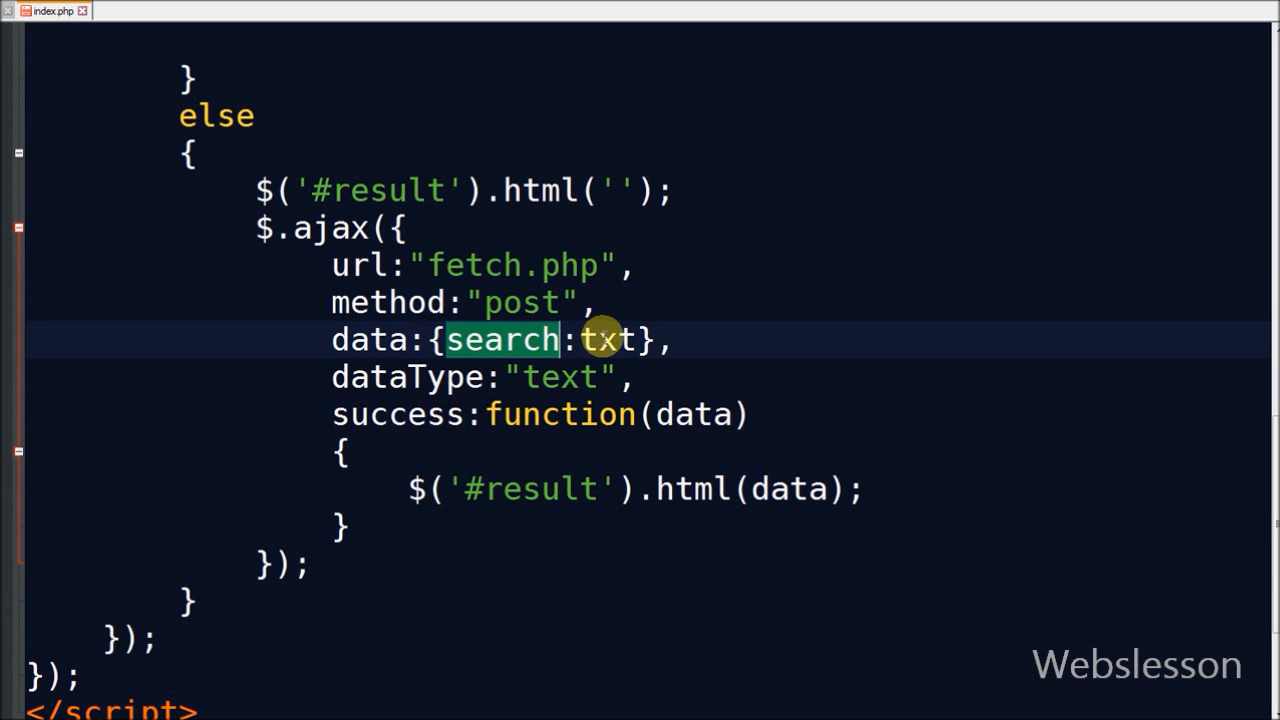
pyautogui.scroll(3)
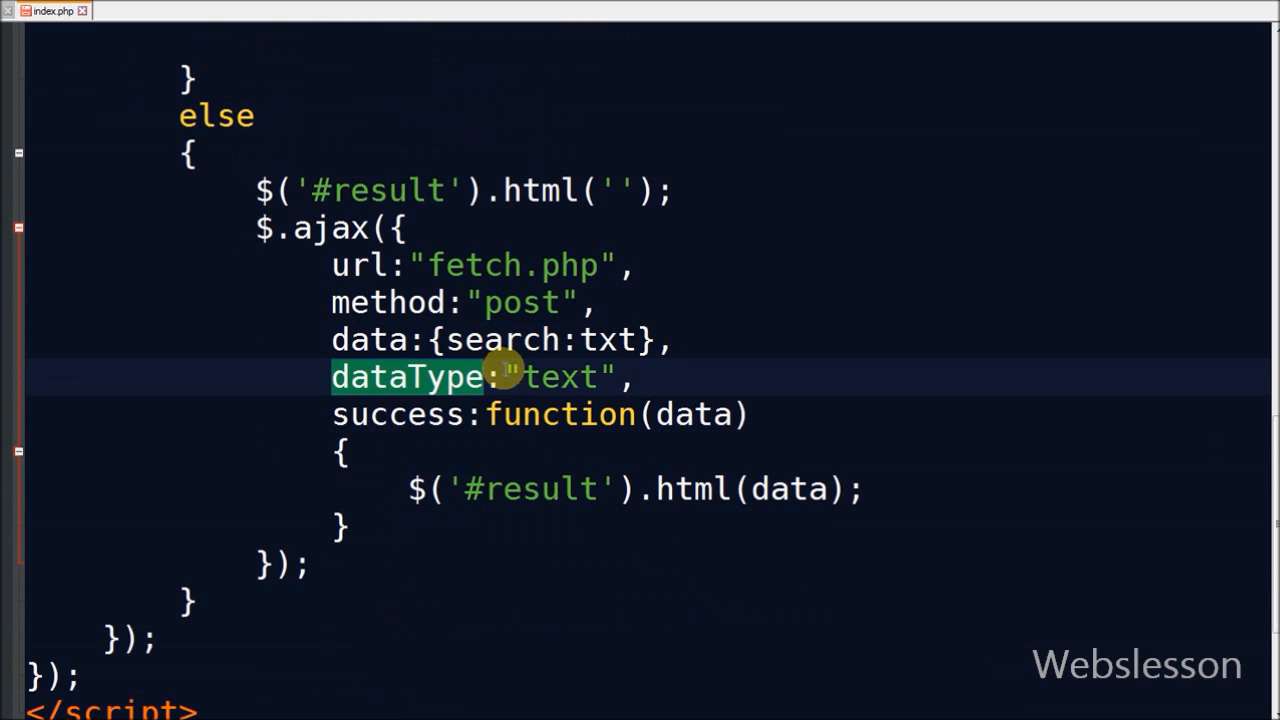
pyautogui.doubleClick(558, 376)
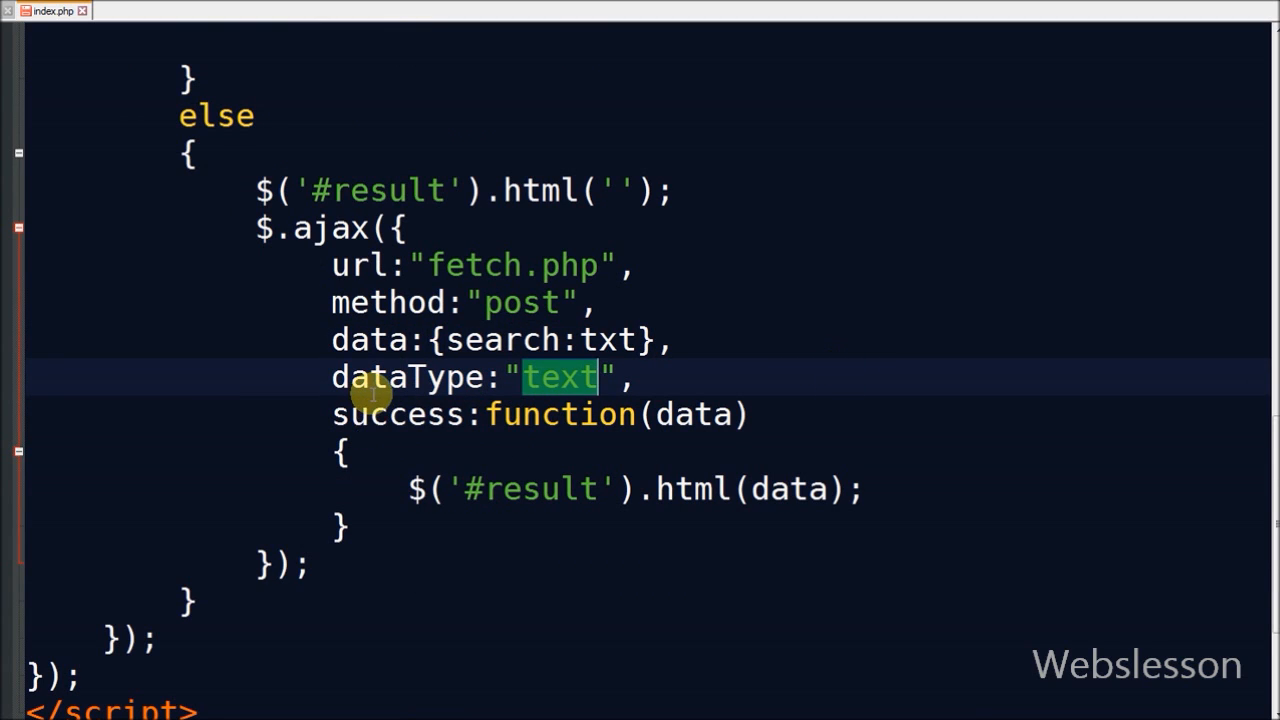
pyautogui.moveTo(476, 456)
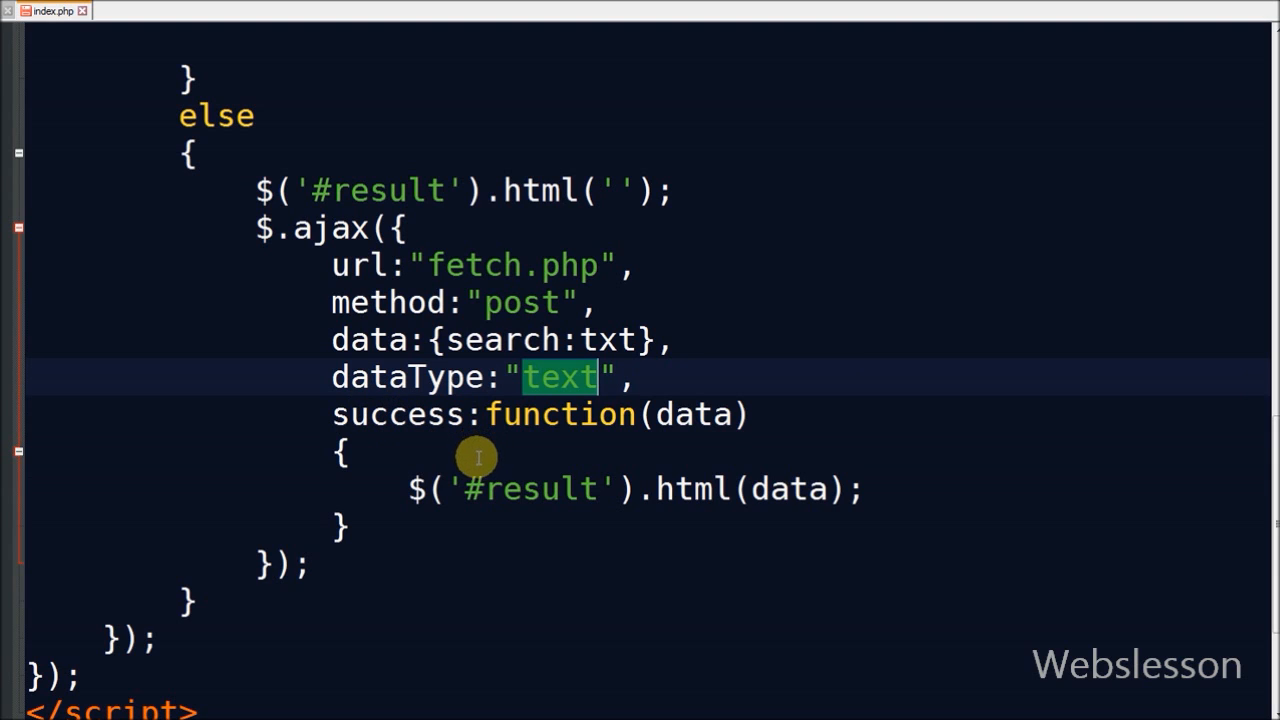
pyautogui.moveTo(690, 704)
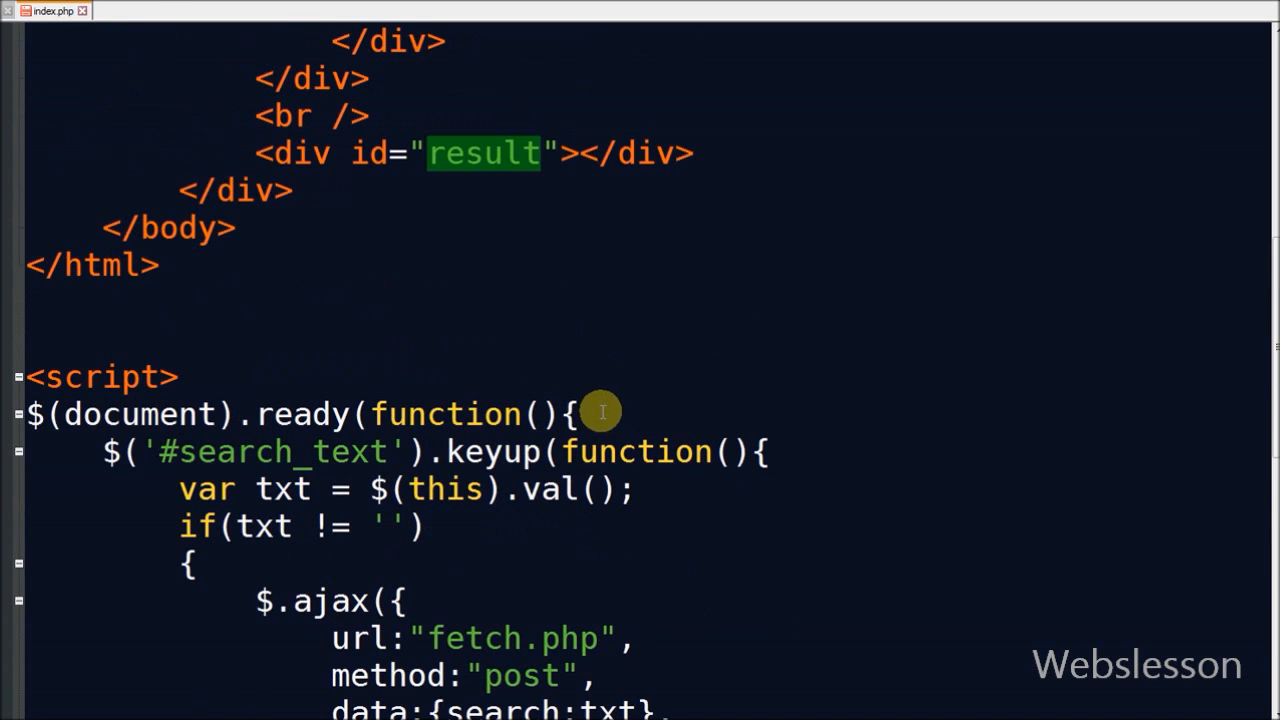
# Switch to the fetch.php file holding an empty PHP block.
pyautogui.scroll(-3)
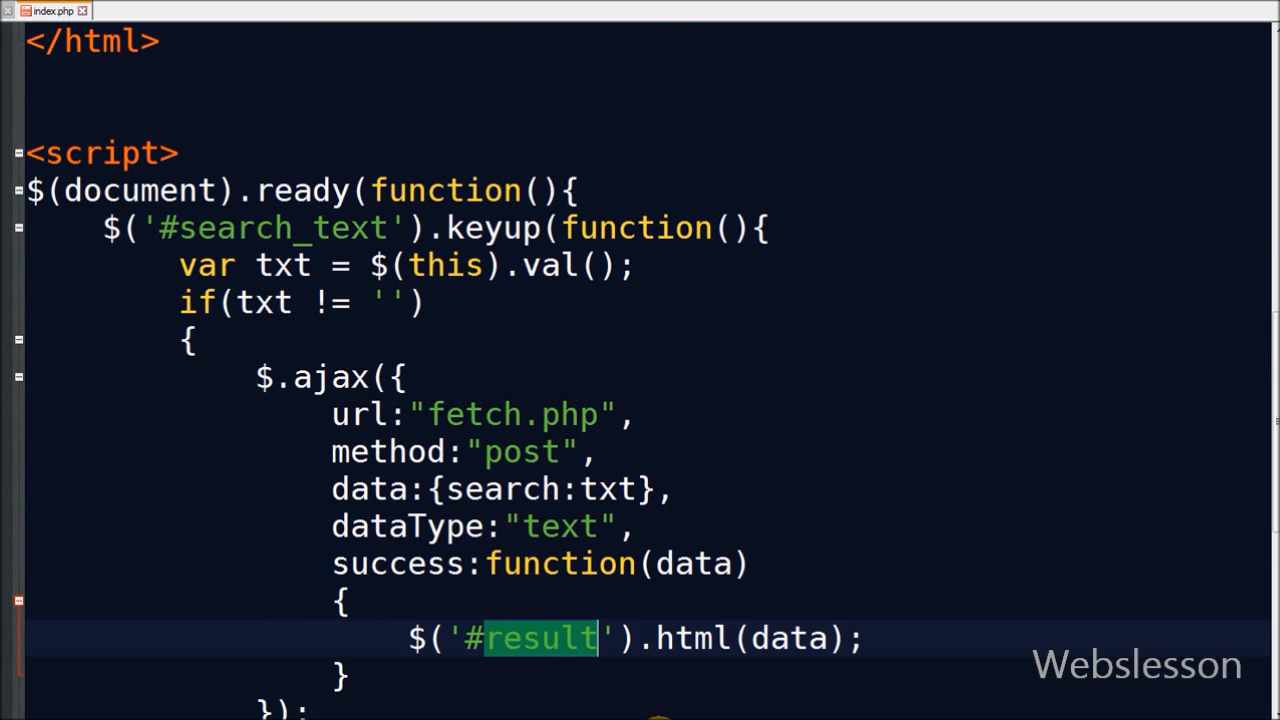
pyautogui.click(124, 12)
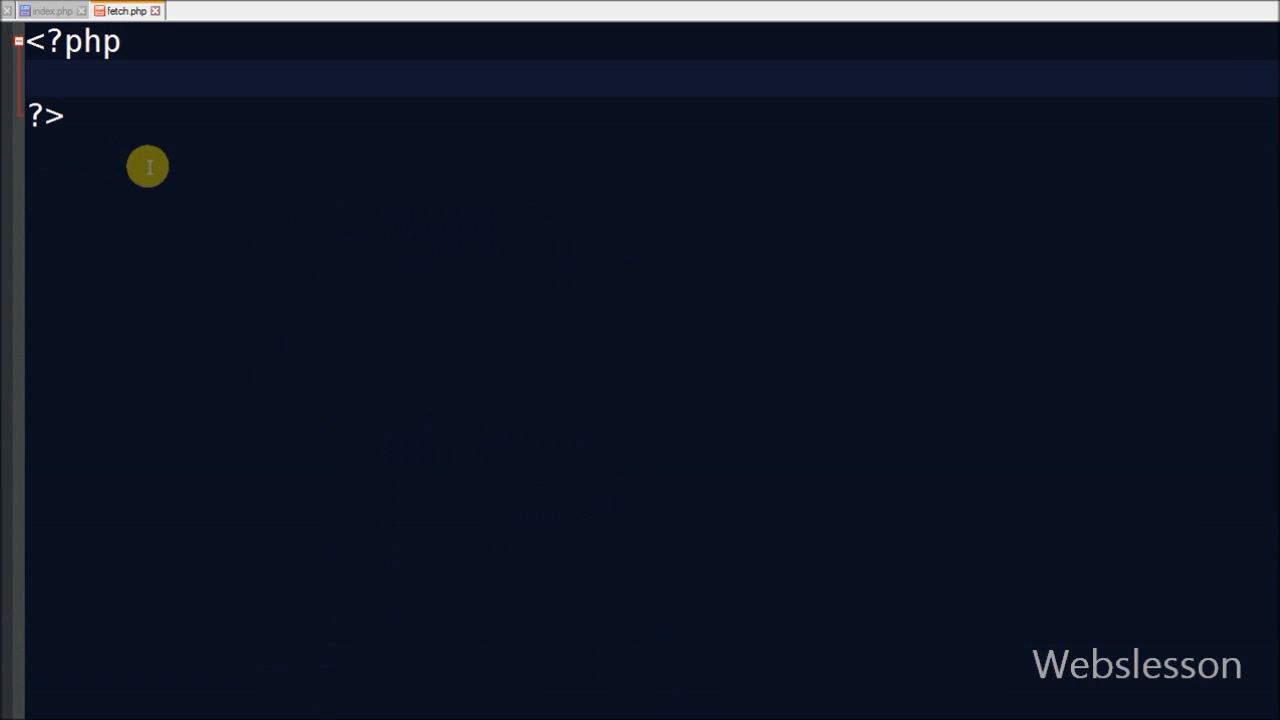
# Connect fetch.php to the testing database with mysqli_connect on localhost as root with no password.
pyautogui.write('$connect = mysqli_connect("localhost", "root", "", "testing");')
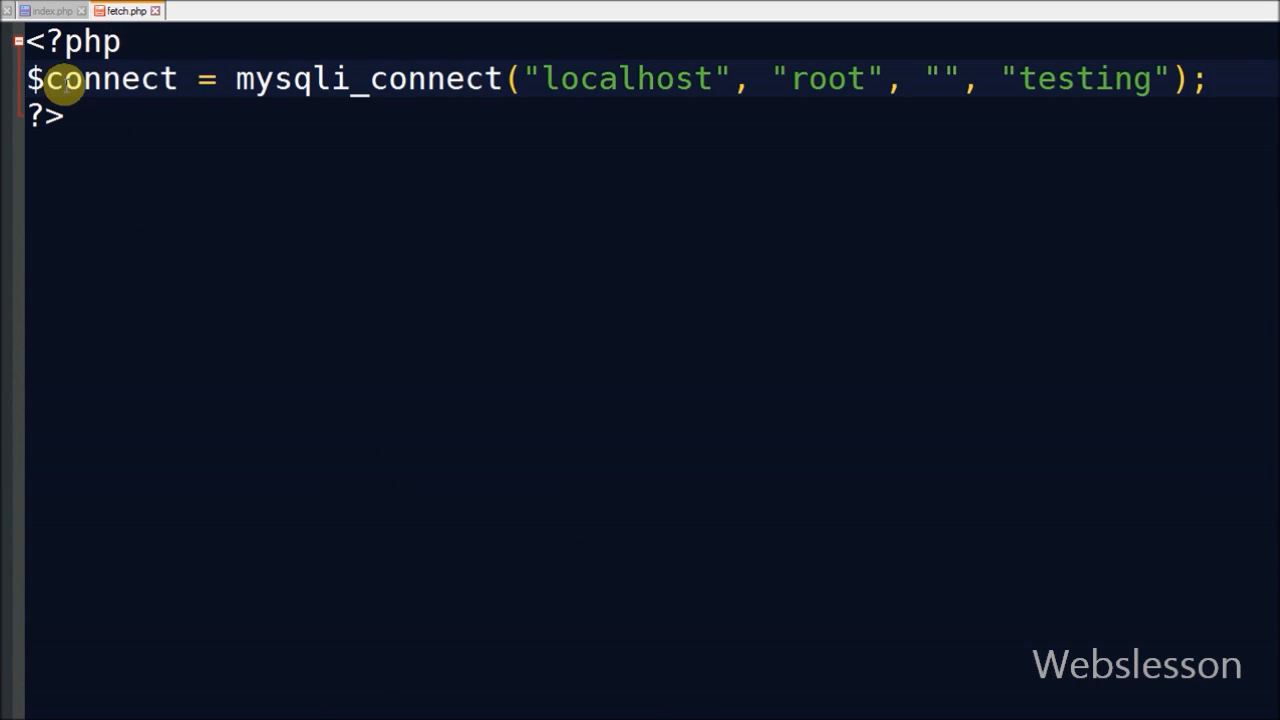
pyautogui.moveTo(284, 80)
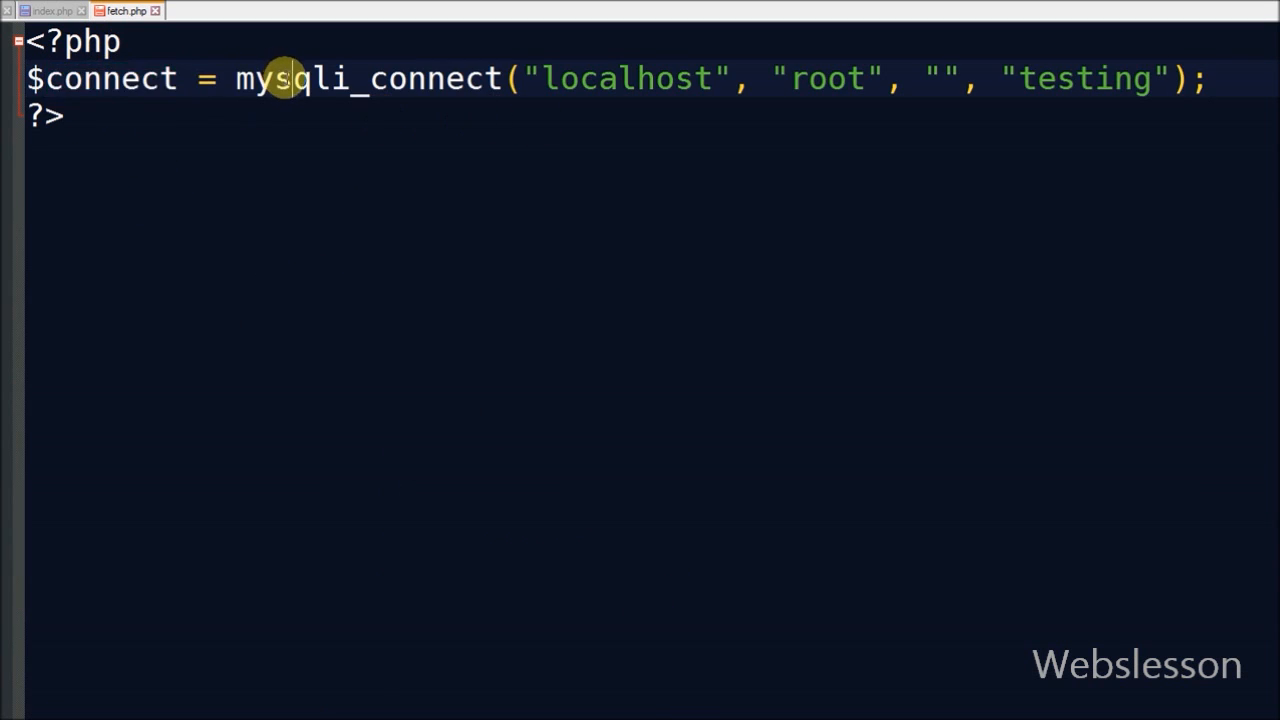
pyautogui.doubleClick(824, 80)
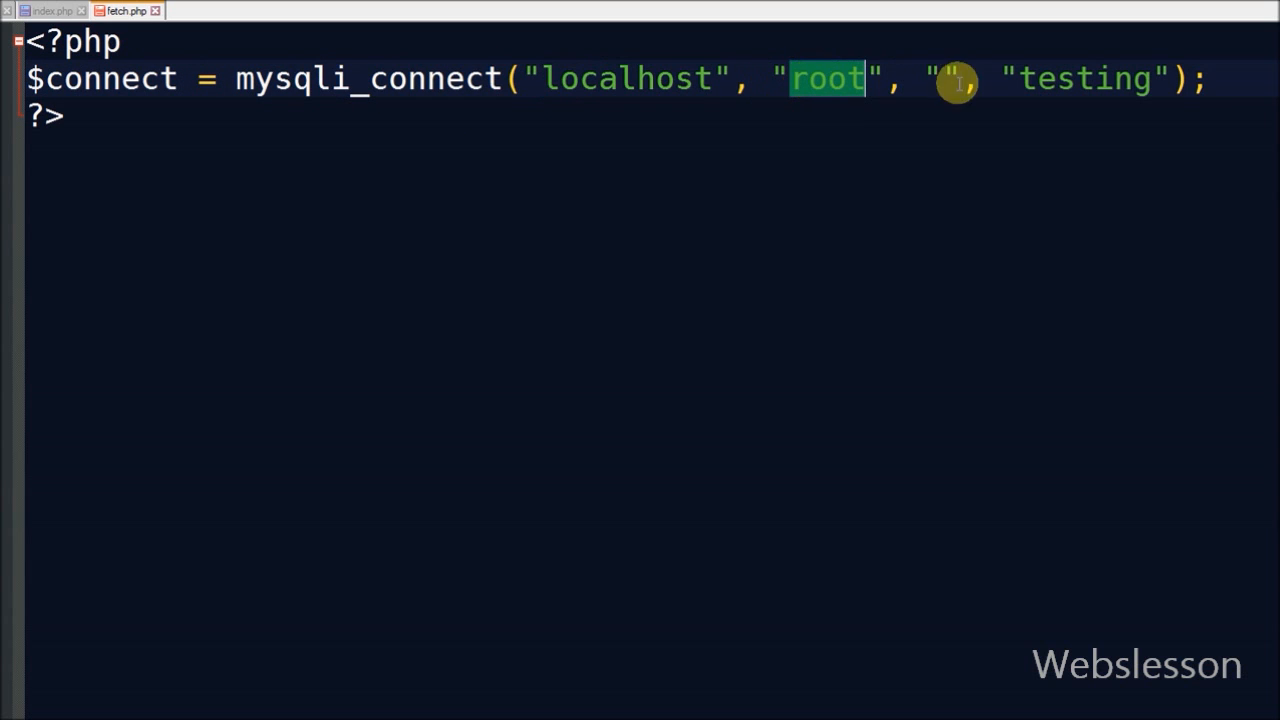
pyautogui.doubleClick(1084, 80)
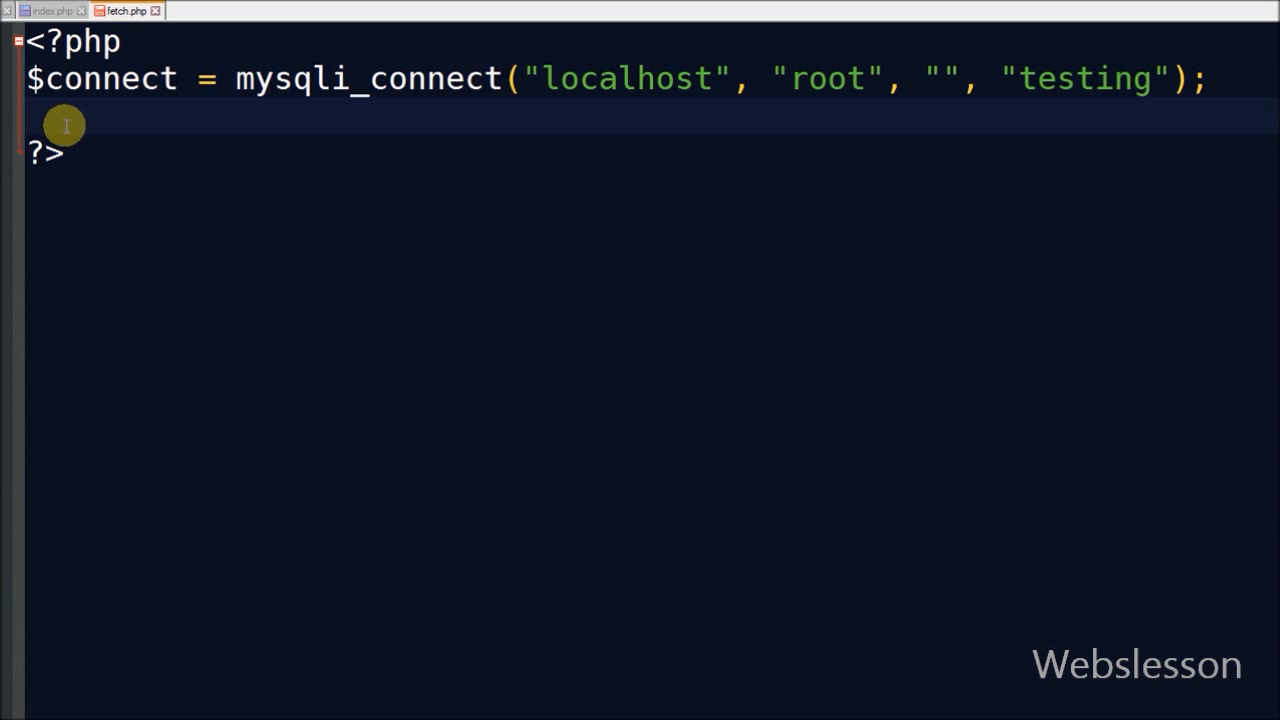
# Initialize $output and build the SELECT query matching CustomerName LIKE the posted search.
pyautogui.write("$output = '';")
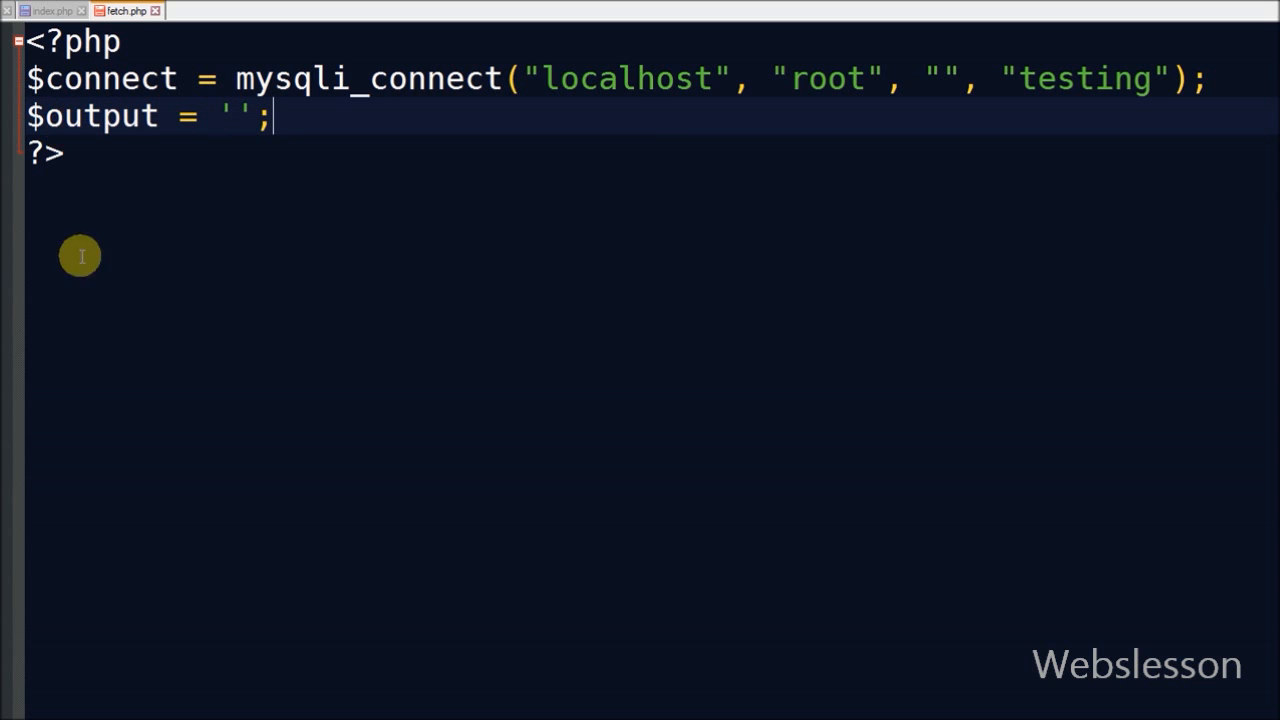
pyautogui.moveTo(694, 716)
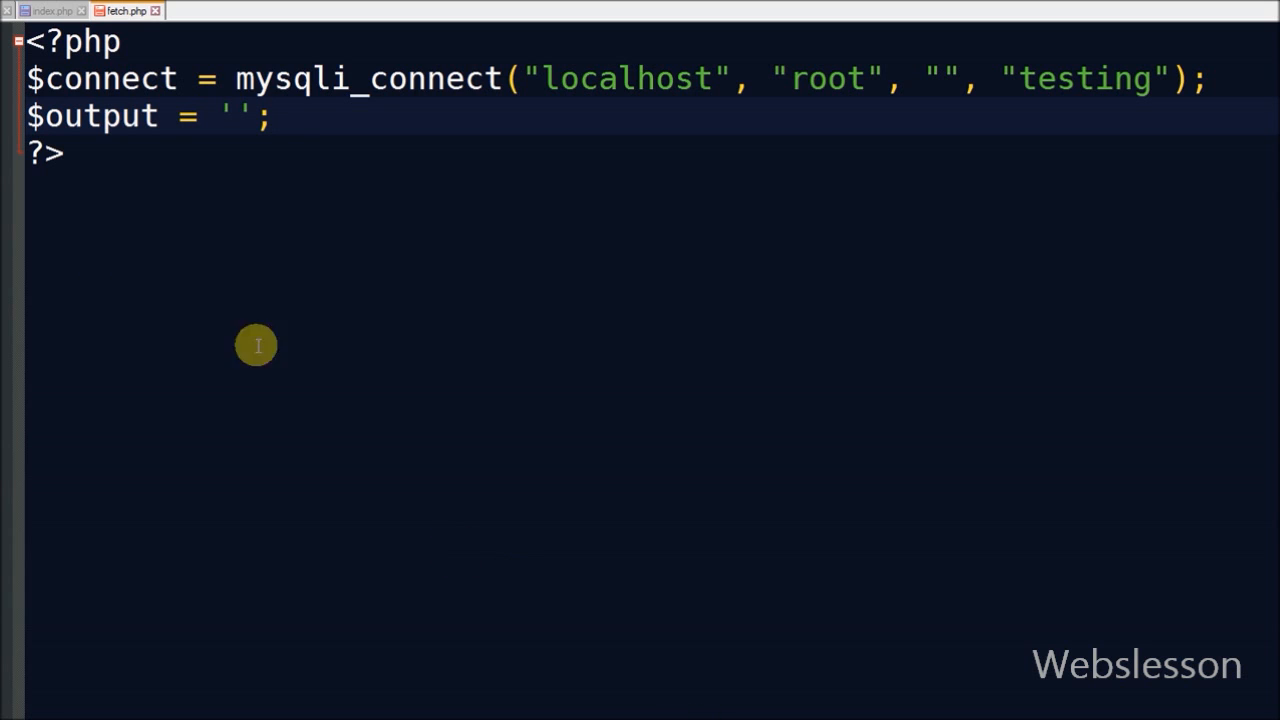
pyautogui.doubleClick(96, 116)
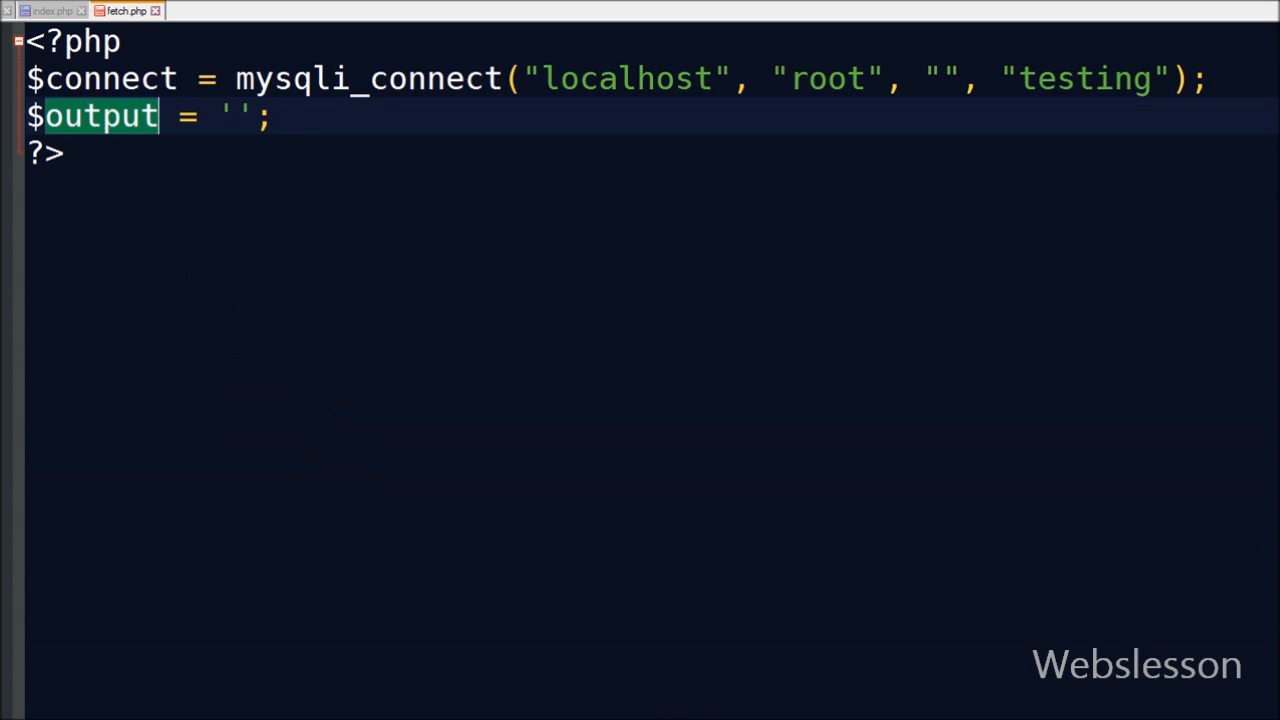
pyautogui.write('$sql = "SELECT * FROM tbl_customer WHERE CustomerName LIKE \'%".$_POST["search"]."%\'";')
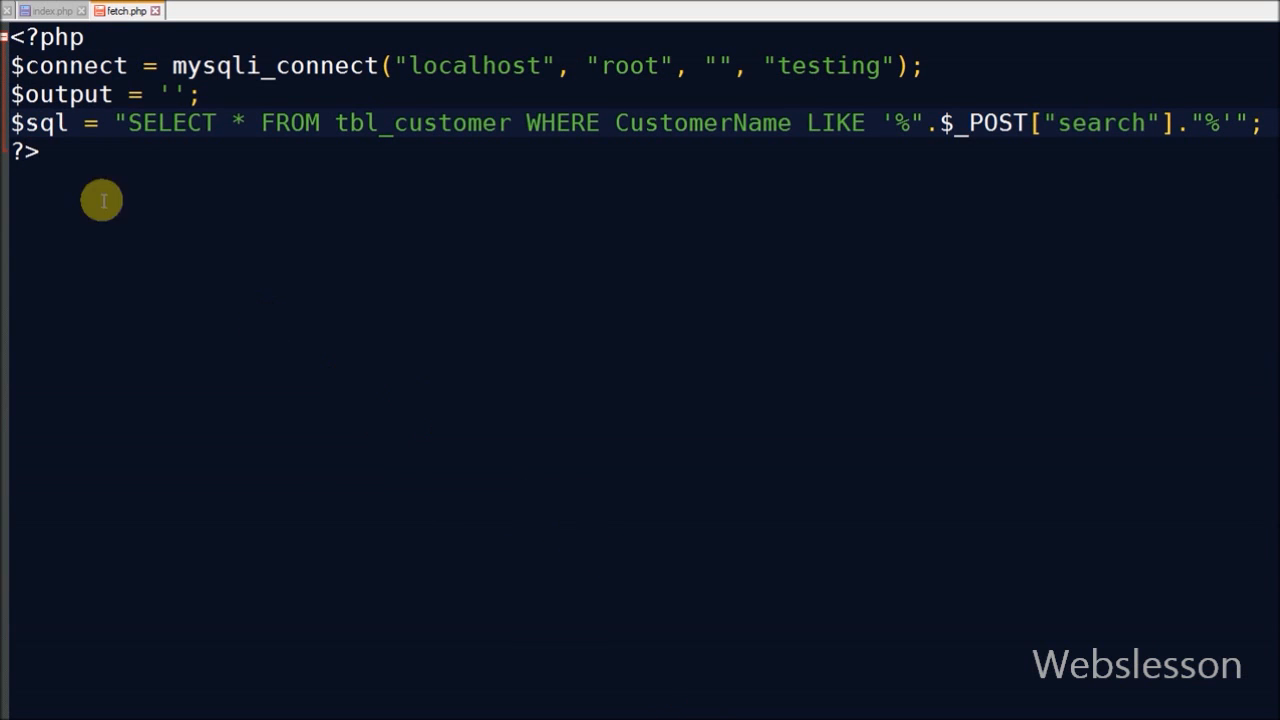
# Confirm the posted search key matches index.php, then run the query with $result = mysqli_query($connect, $sql).
pyautogui.doubleClick(168, 122)
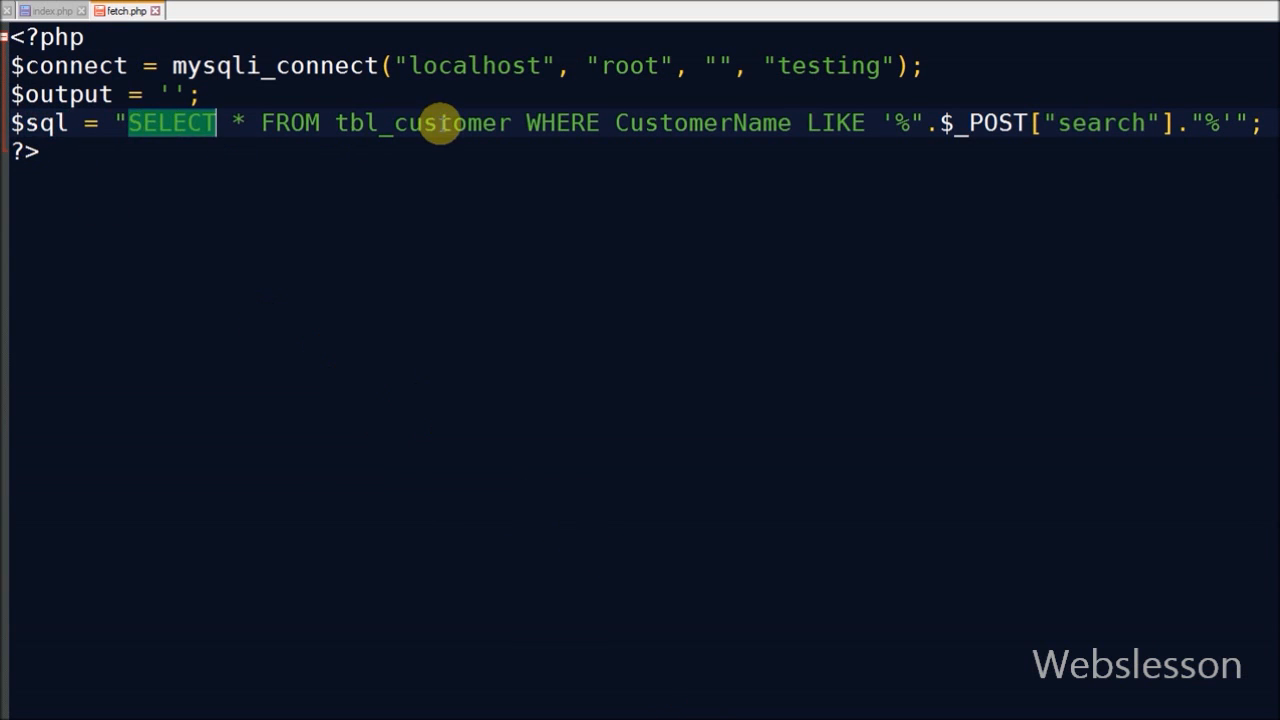
pyautogui.doubleClick(704, 122)
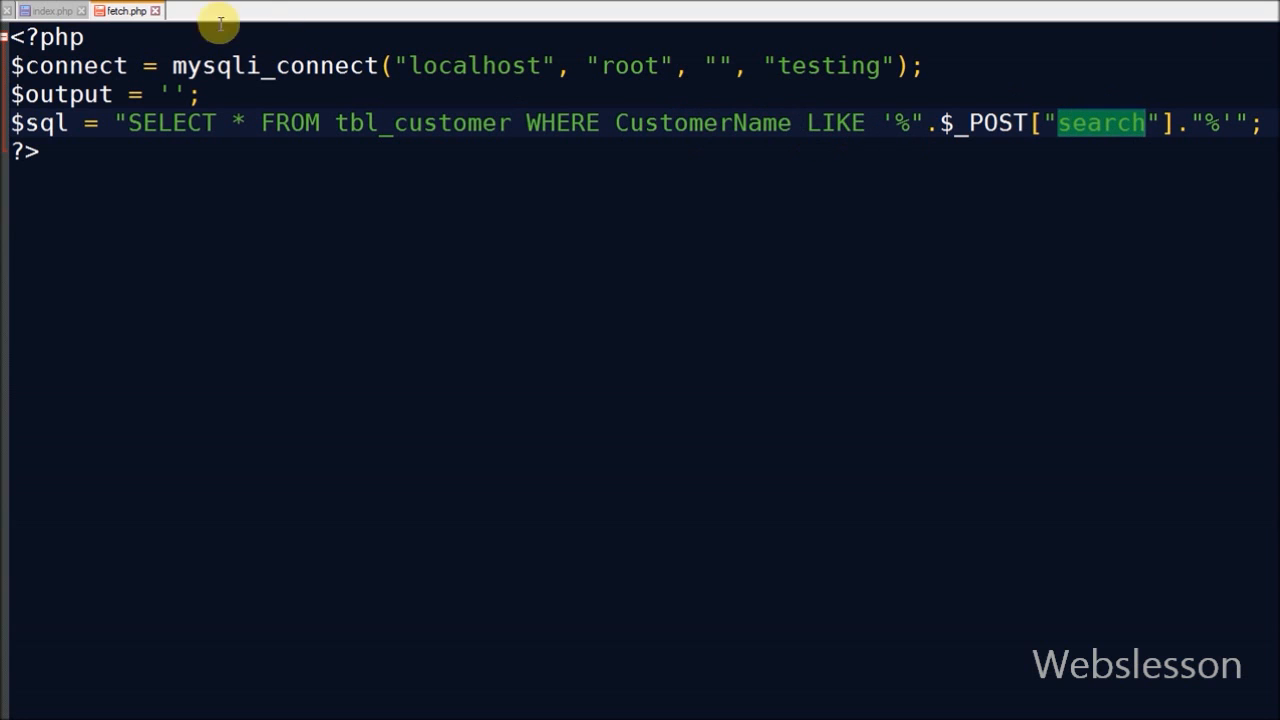
pyautogui.click(44, 12)
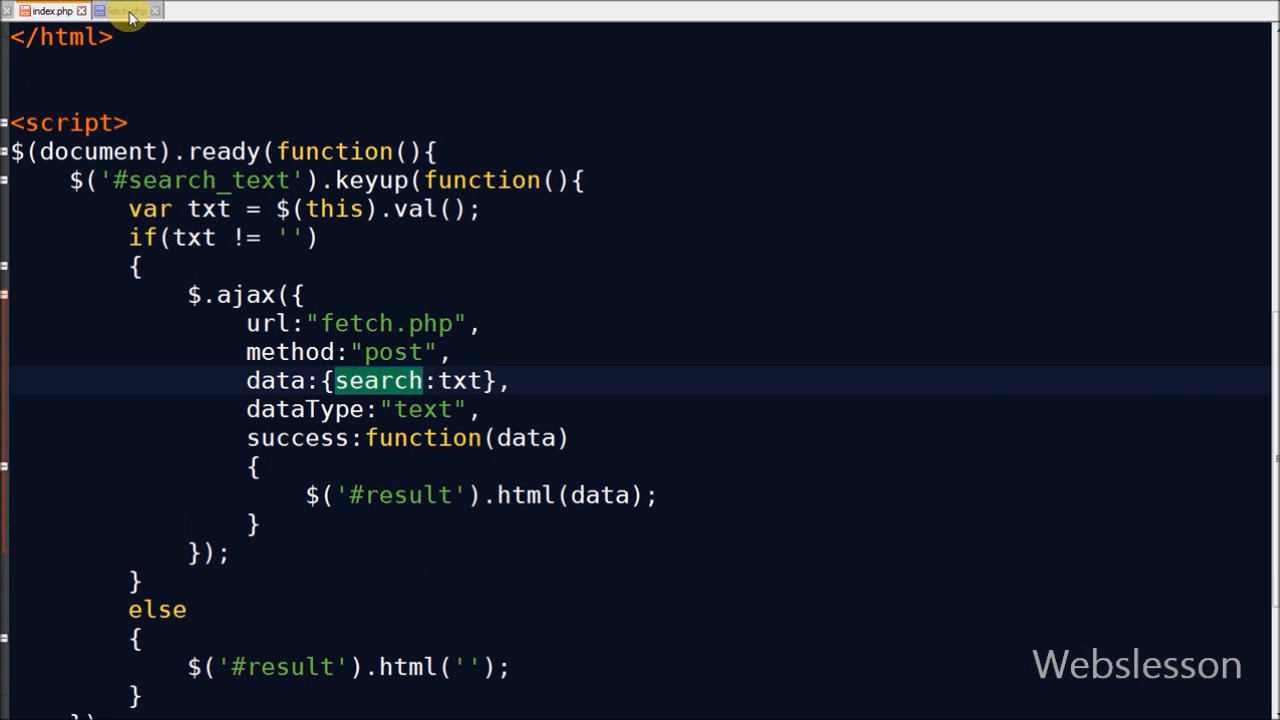
pyautogui.click(120, 10)
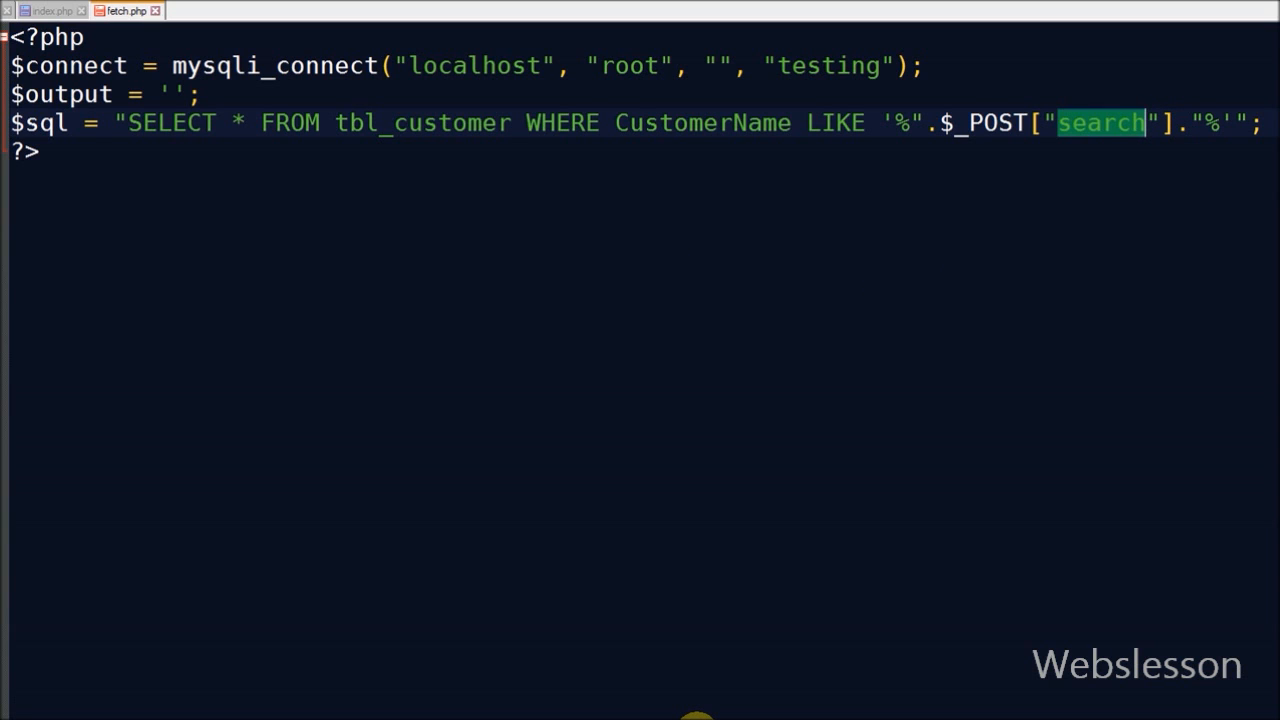
pyautogui.write('$result = mysqli_query($connect, $sql);')
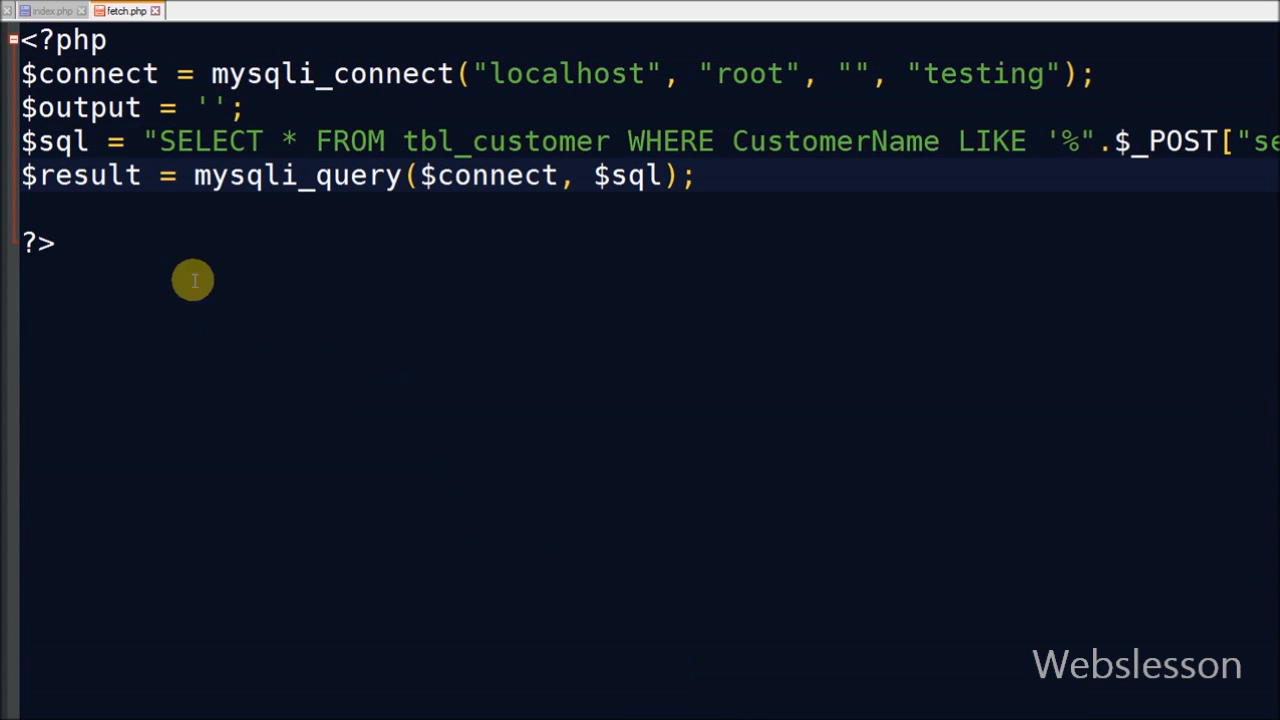
# Open a blank line beneath the query result line for the row-count check.
pyautogui.doubleClick(296, 176)
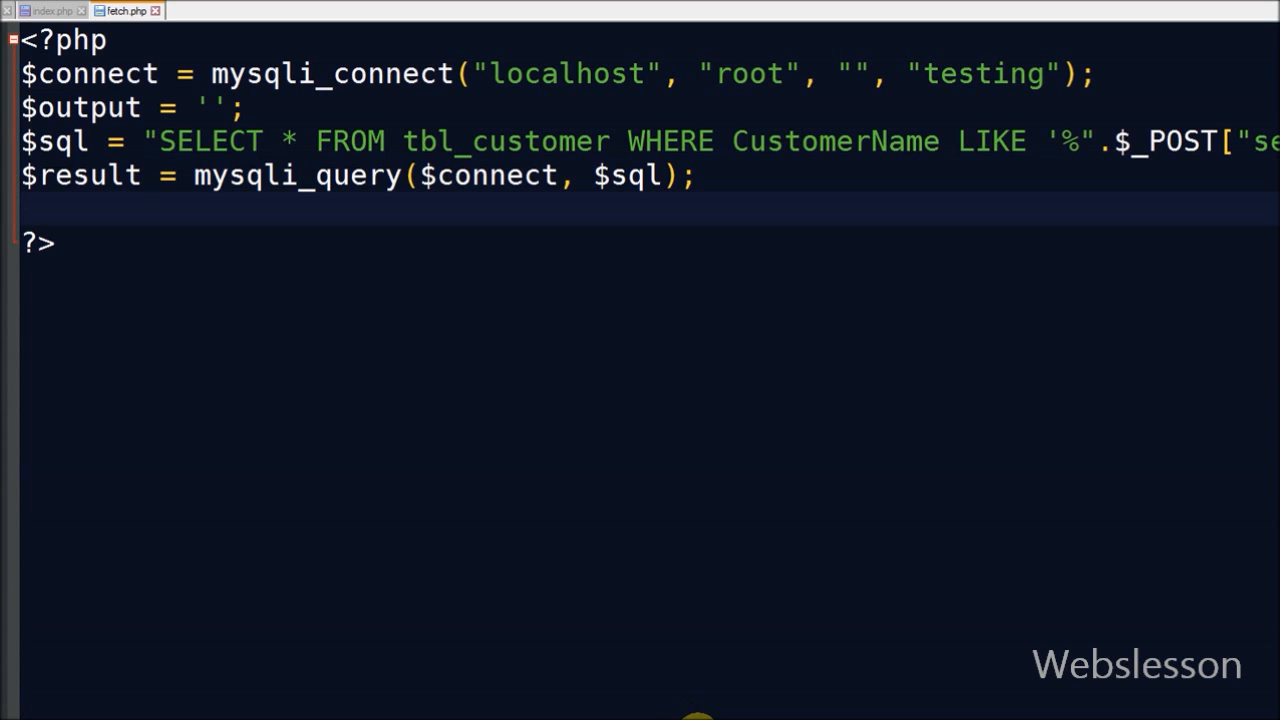
pyautogui.moveTo(152, 212)
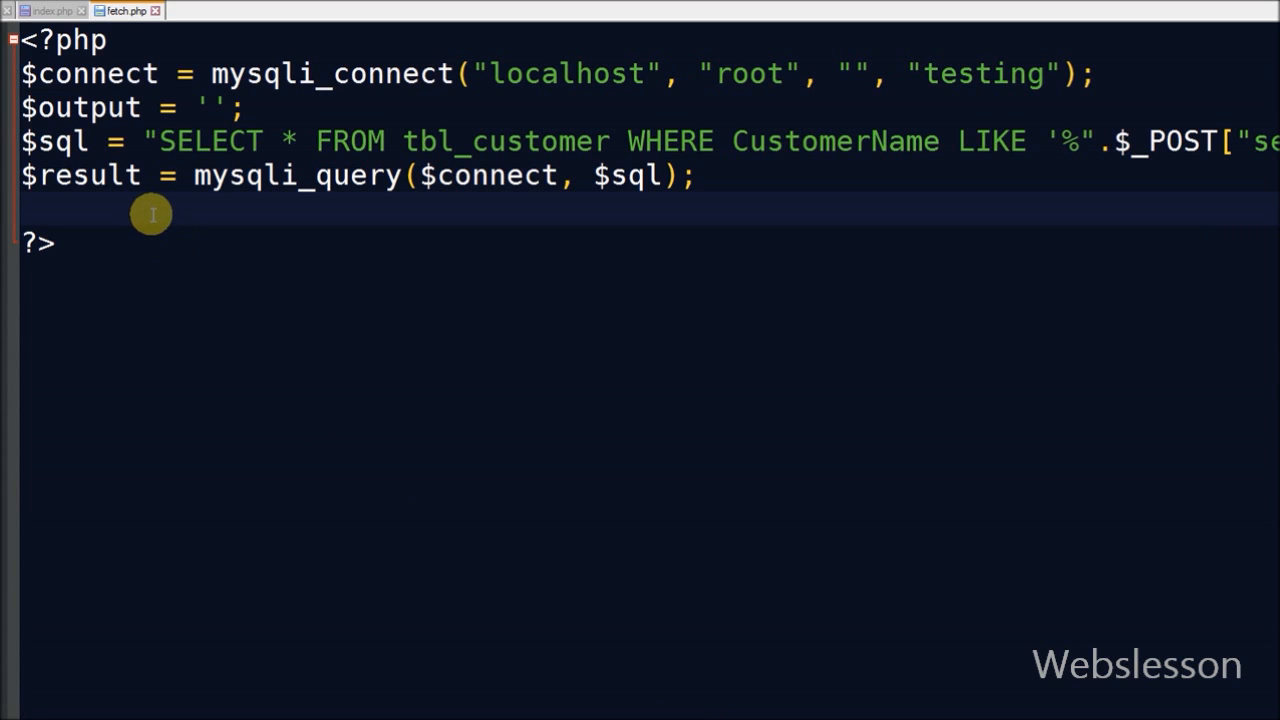
pyautogui.moveTo(708, 708)
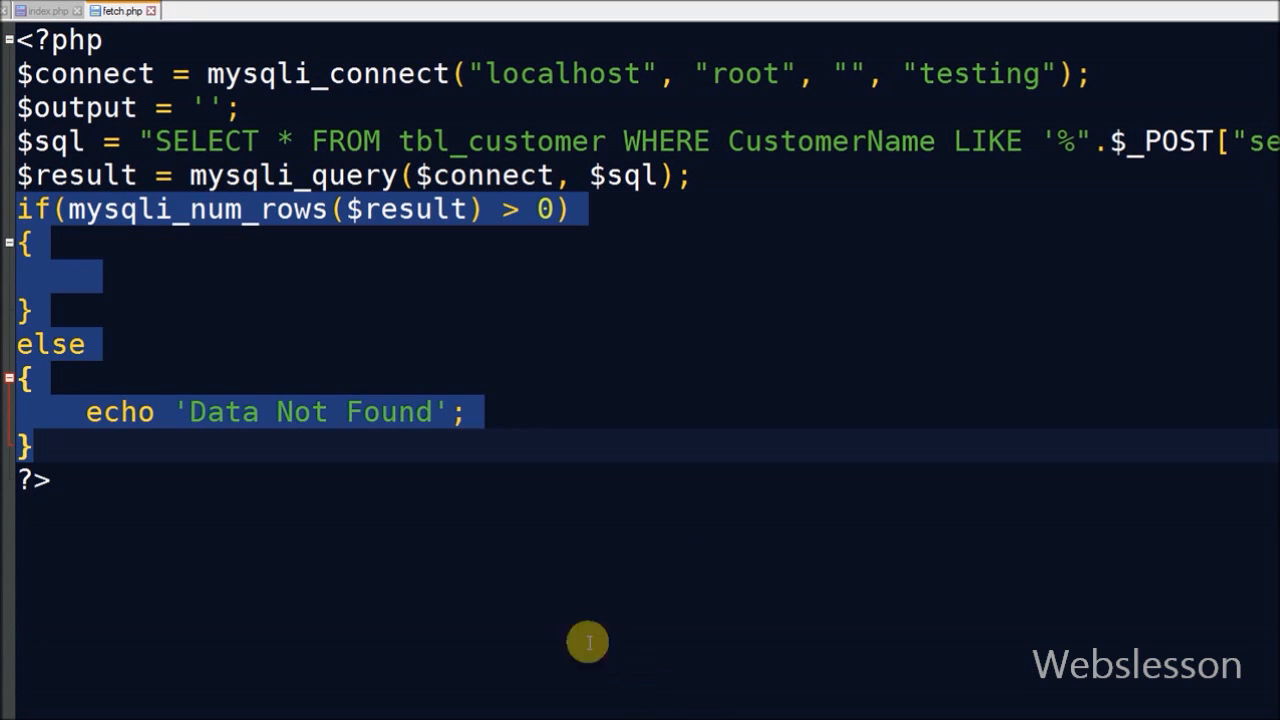
pyautogui.moveTo(448, 580)
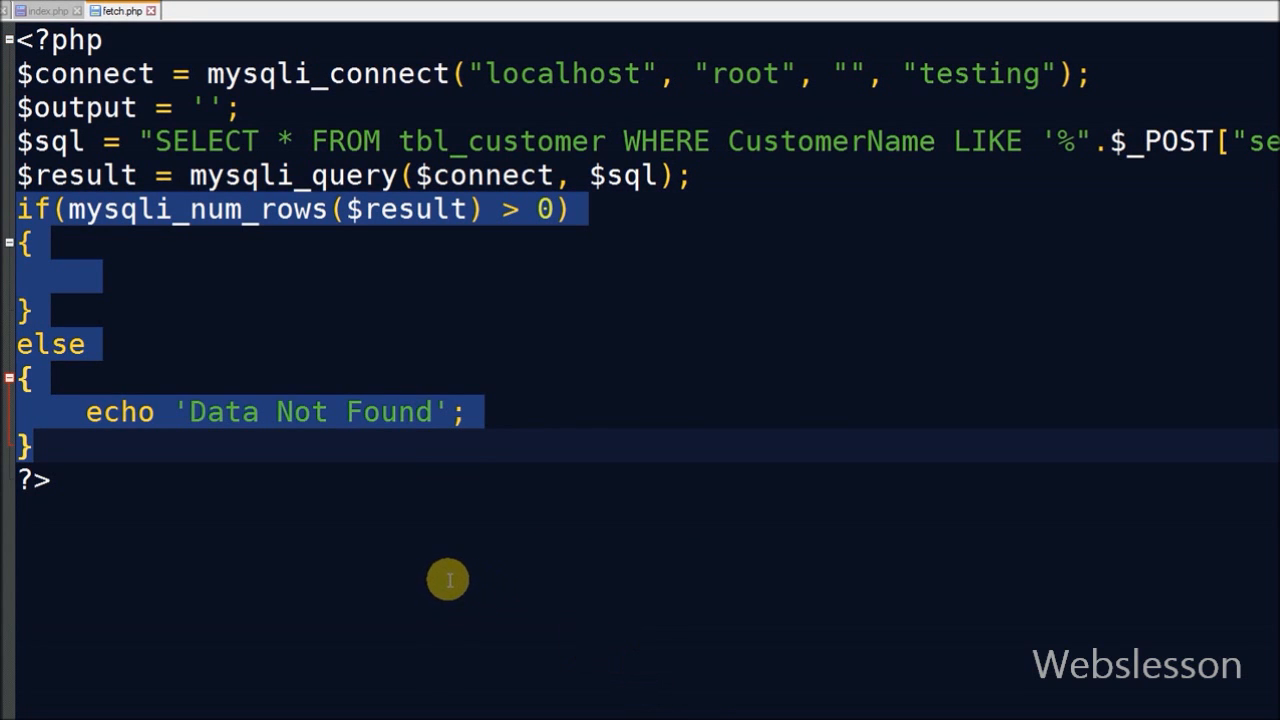
pyautogui.moveTo(130, 224)
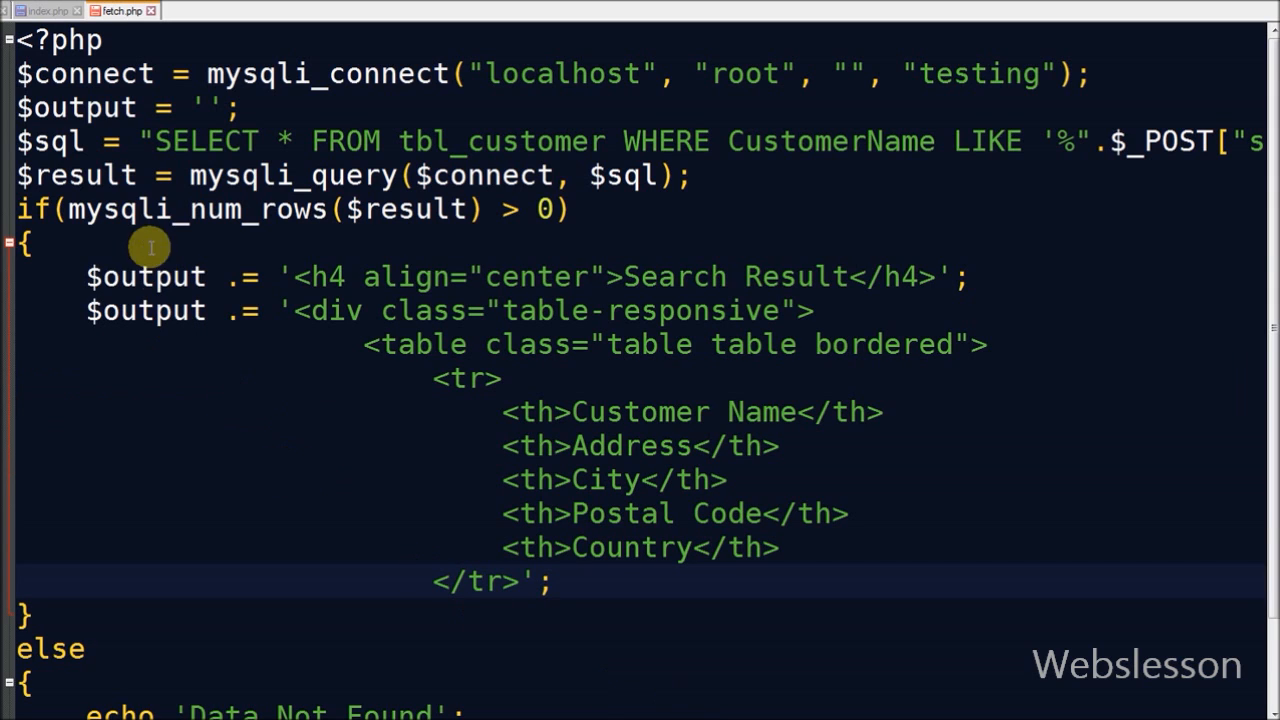
# Loop with while($row = mysqli_fetch_array($result)) appending a row of name, address, city, postal code and country cells.
pyautogui.doubleClick(146, 276)
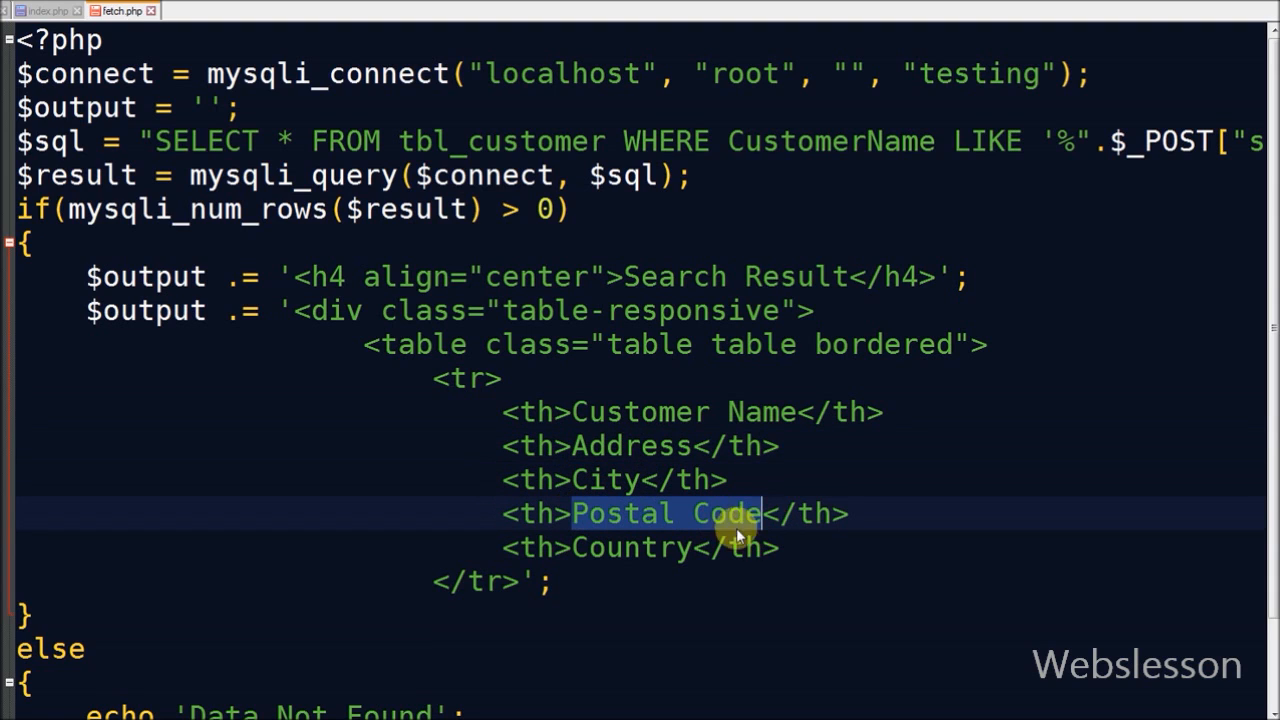
pyautogui.doubleClick(630, 548)
pyautogui.write('while($row = mysqli_fetch_array($result))')
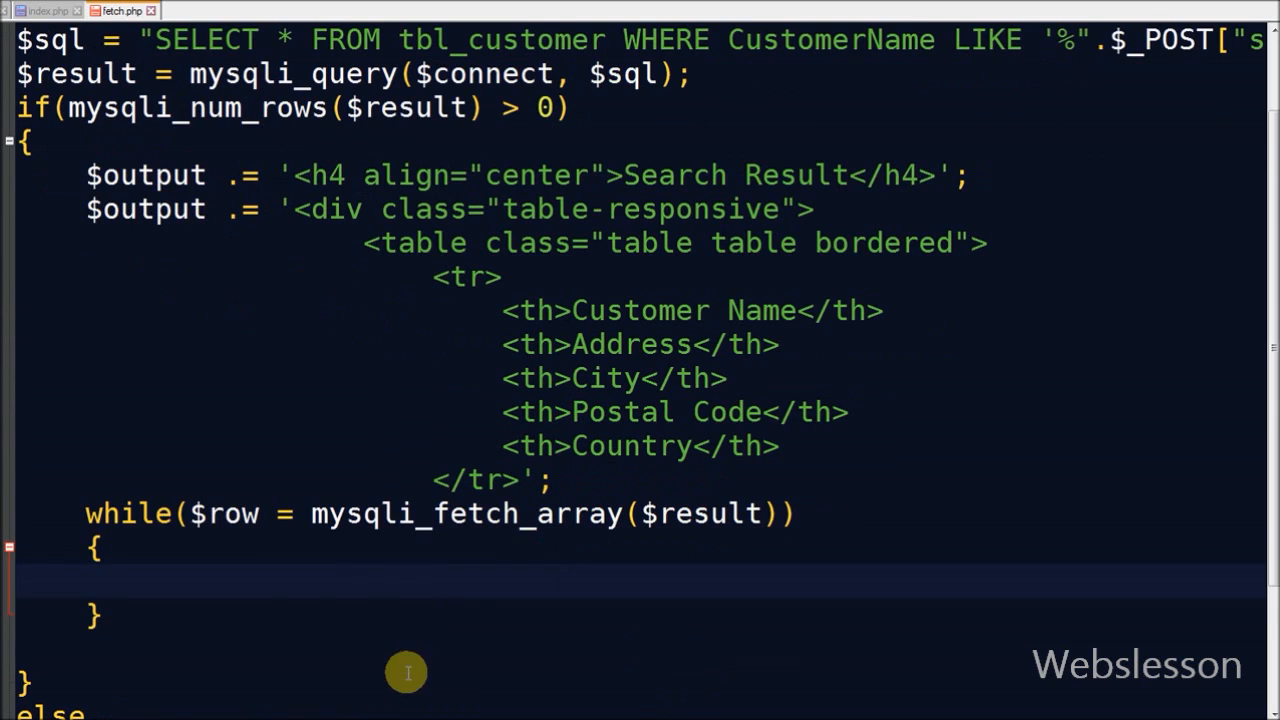
pyautogui.doubleClick(228, 512)
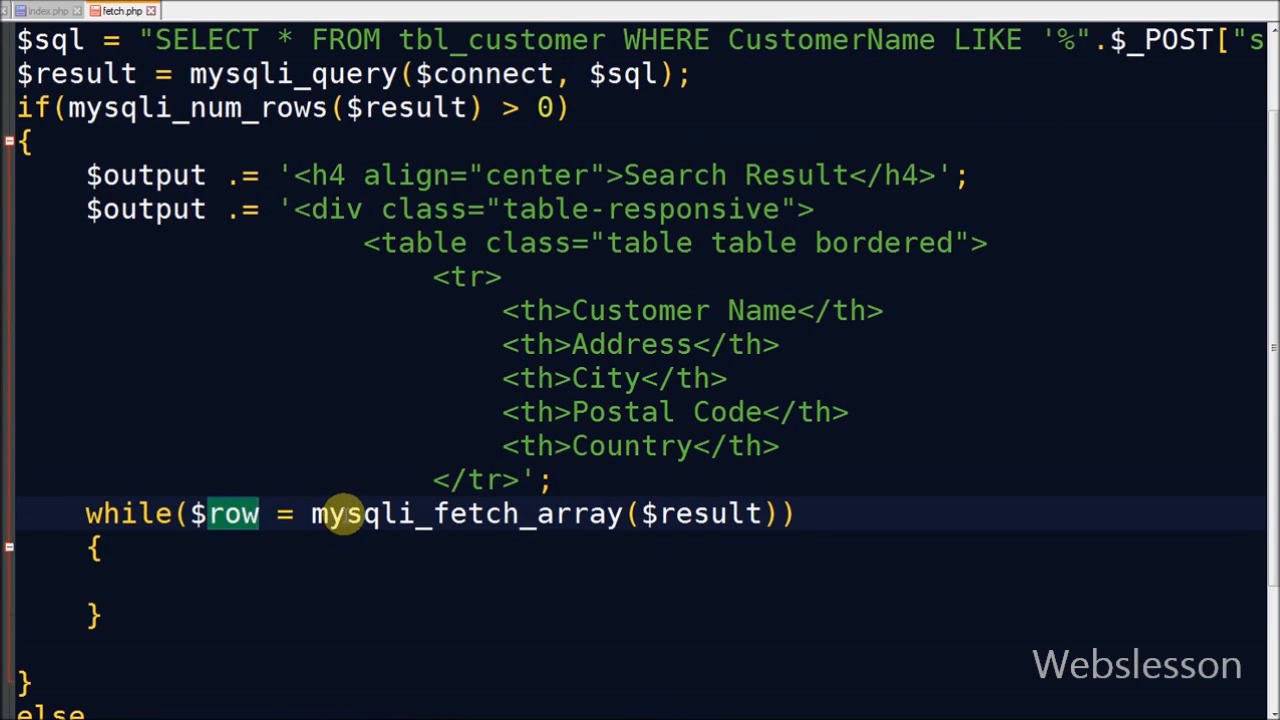
pyautogui.doubleClick(708, 512)
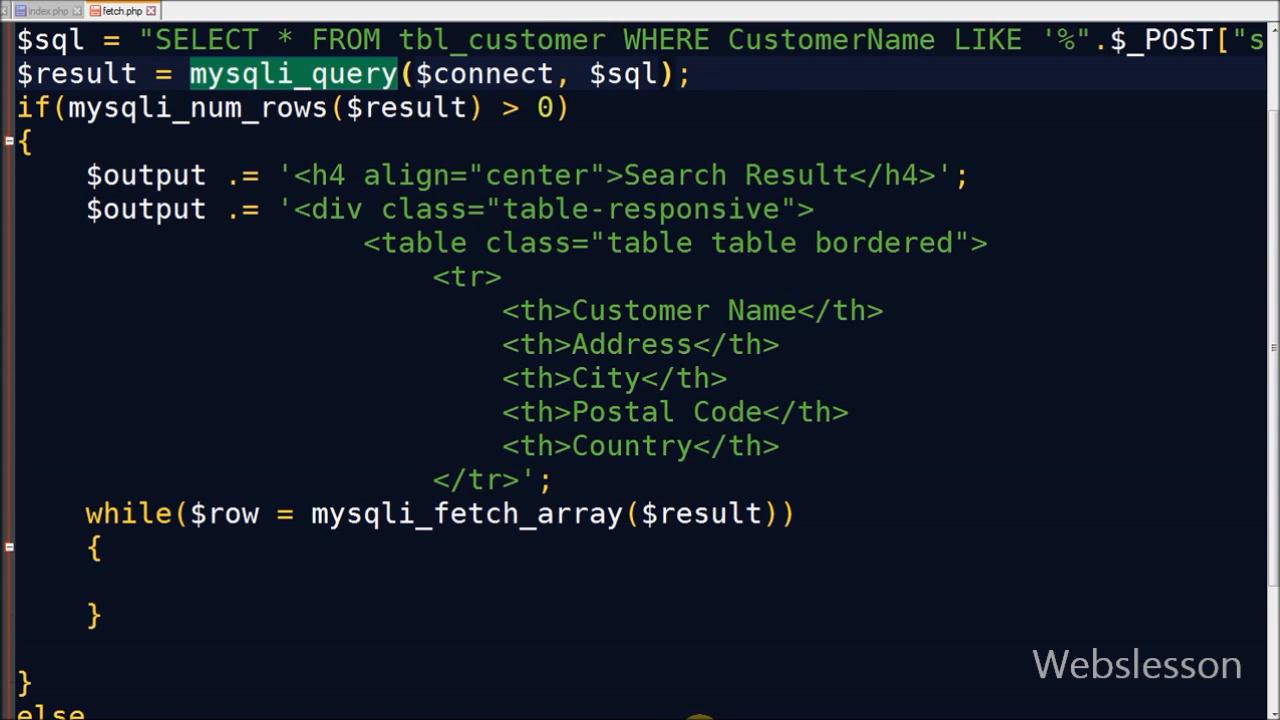
pyautogui.scroll(-3)
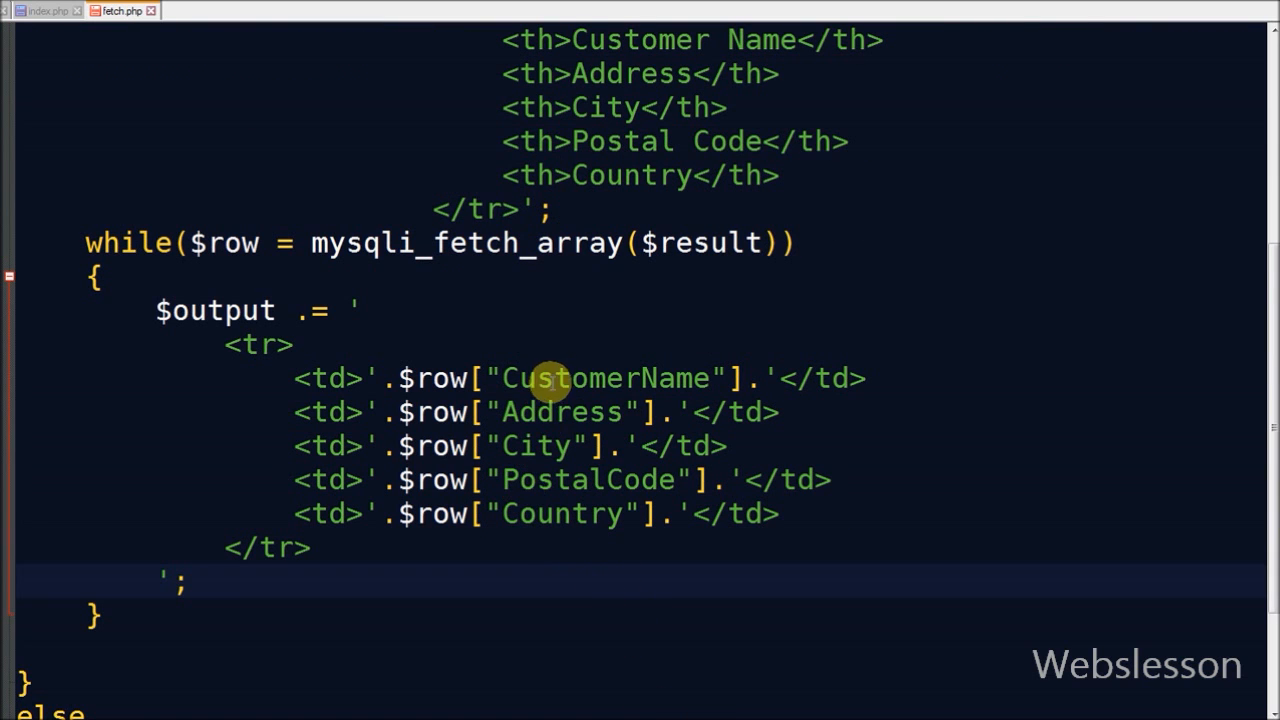
# After the while loop echo $output, then return to the search page to reload it.
pyautogui.doubleClick(604, 378)
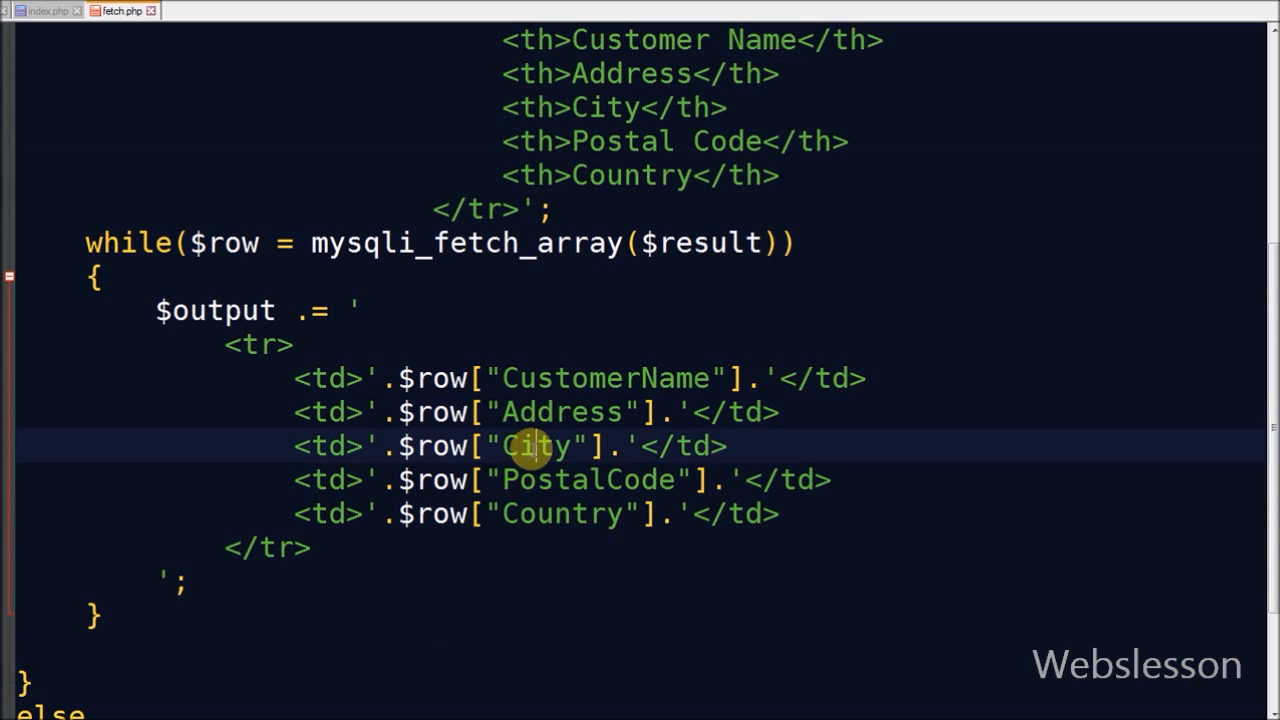
pyautogui.doubleClick(560, 512)
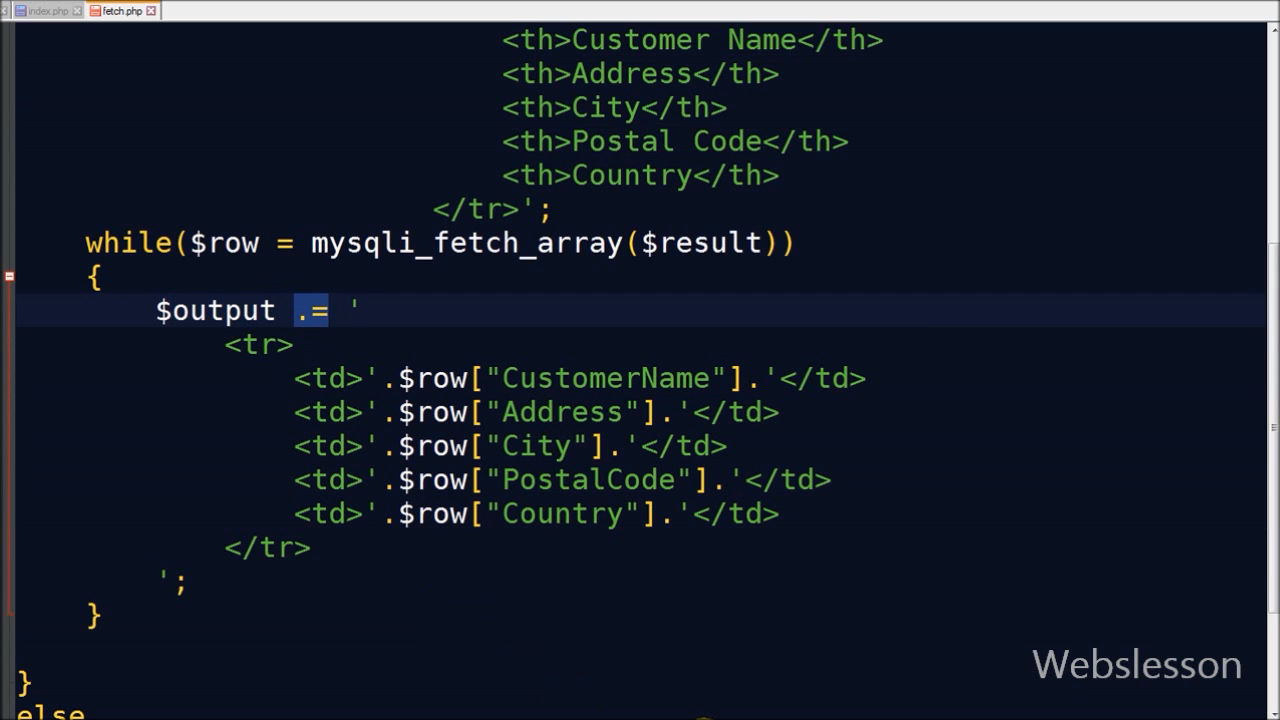
pyautogui.scroll(-3)
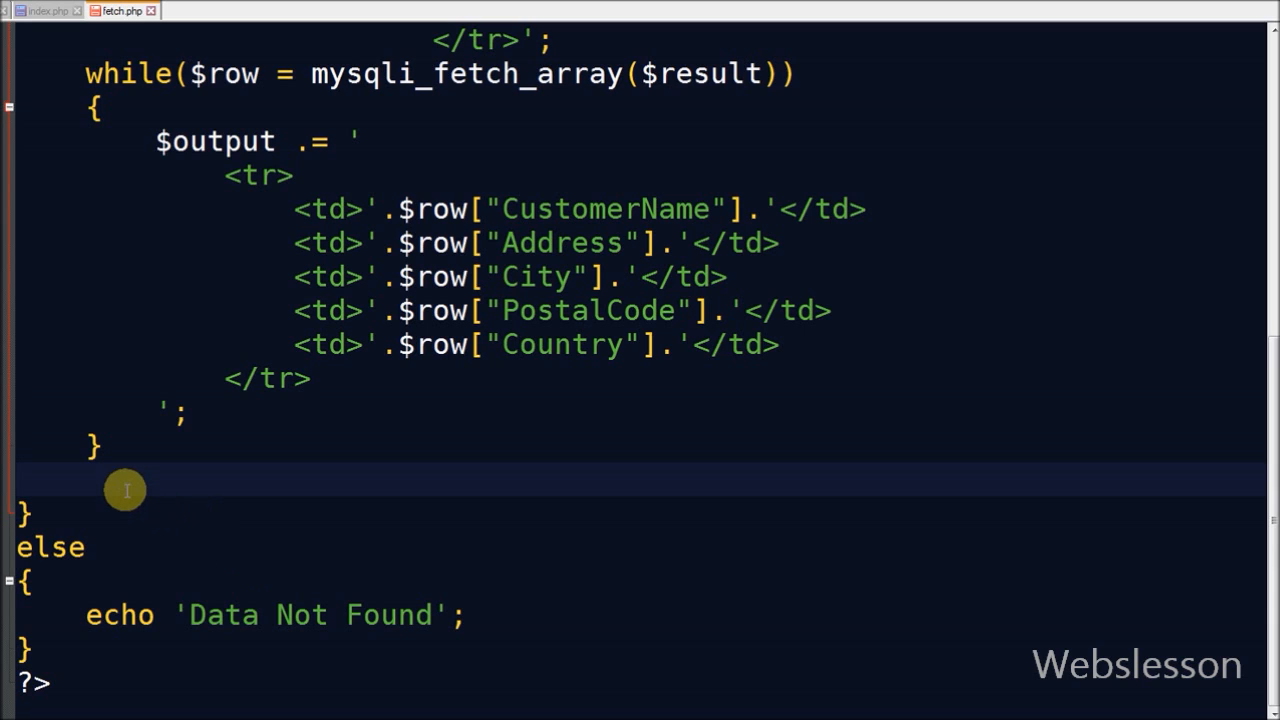
pyautogui.write('echo')
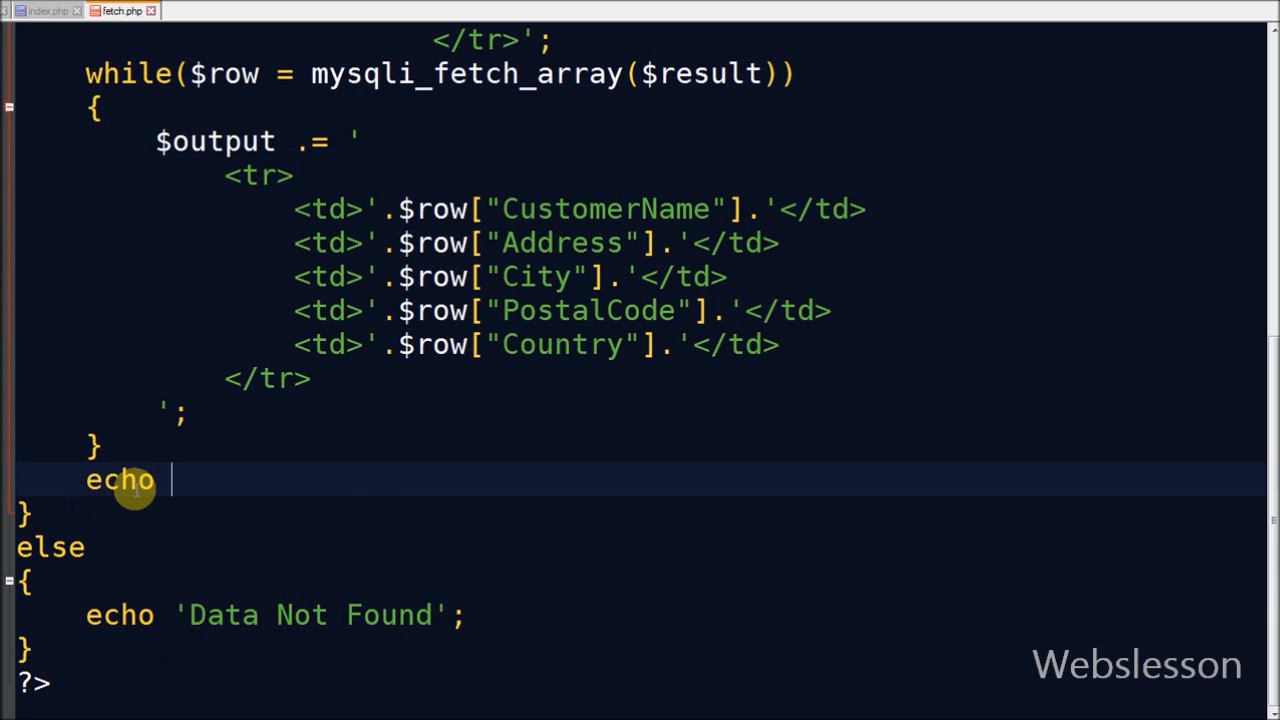
pyautogui.write('$output;')
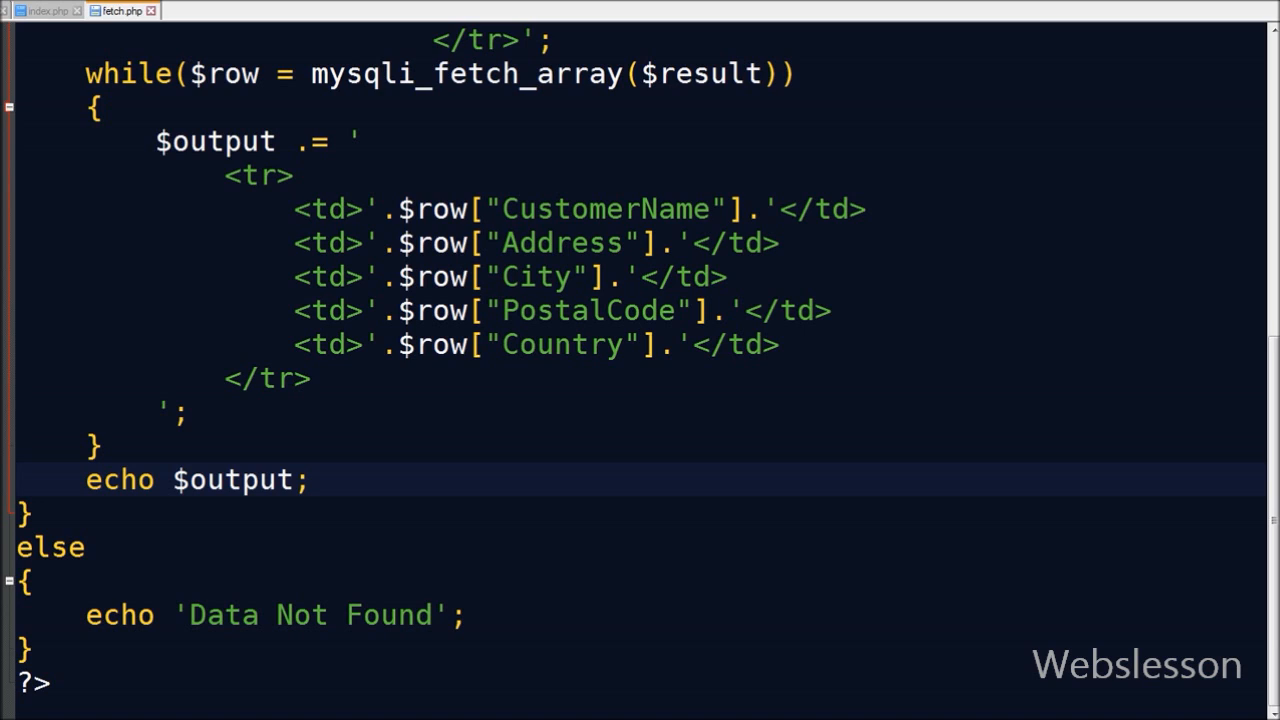
pyautogui.click(46, 12)
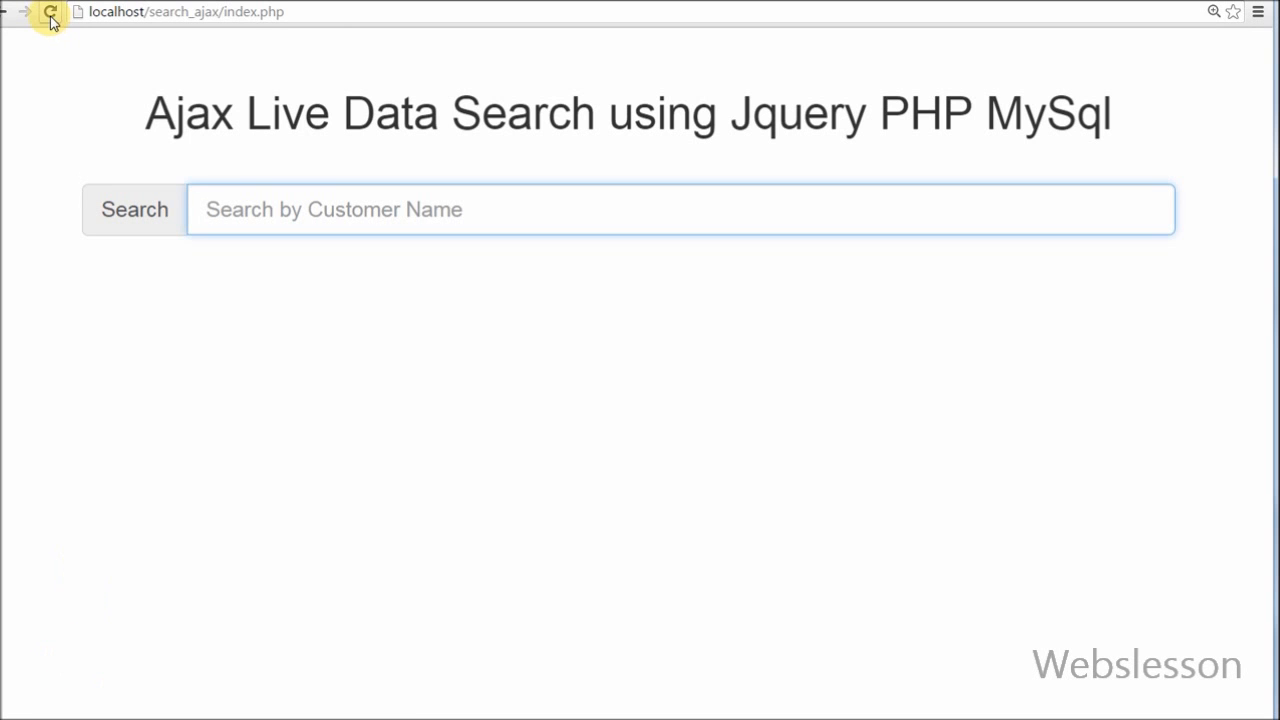
# Search for 'mar' to list Maria Anders, then start narrowing toward Thomas Hardy with 'th'.
pyautogui.write('m')
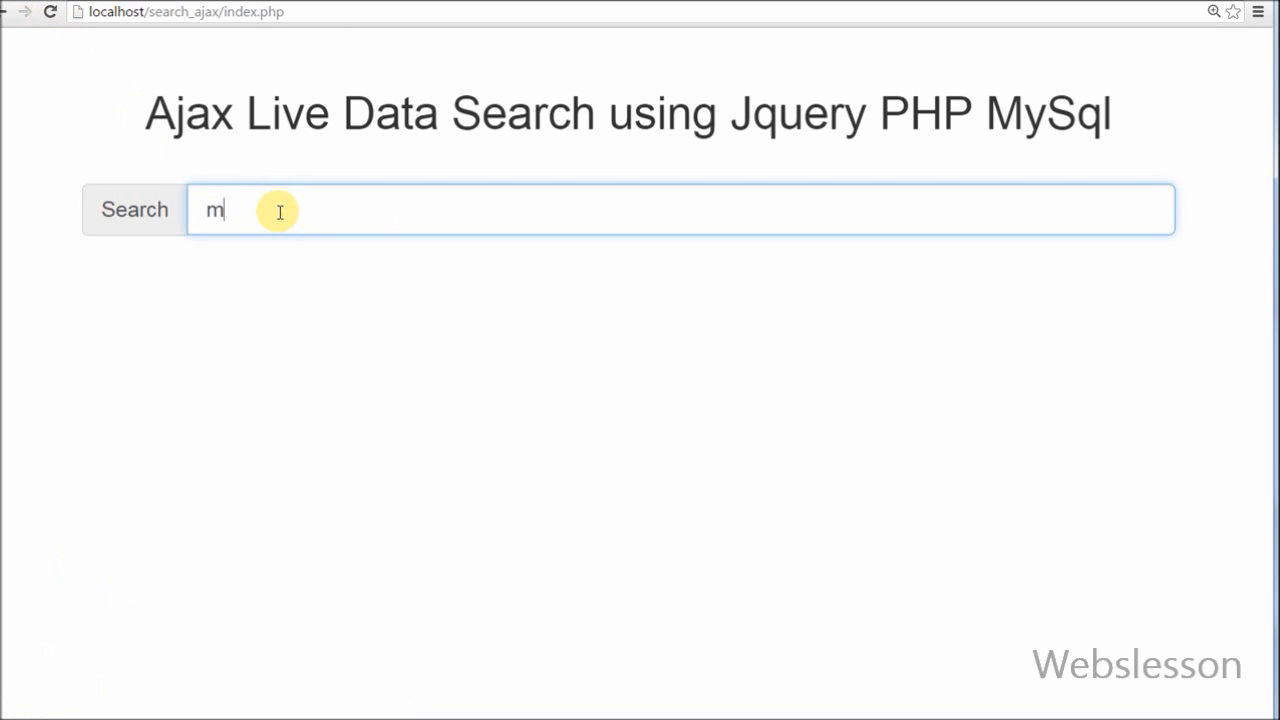
pyautogui.write('ar')
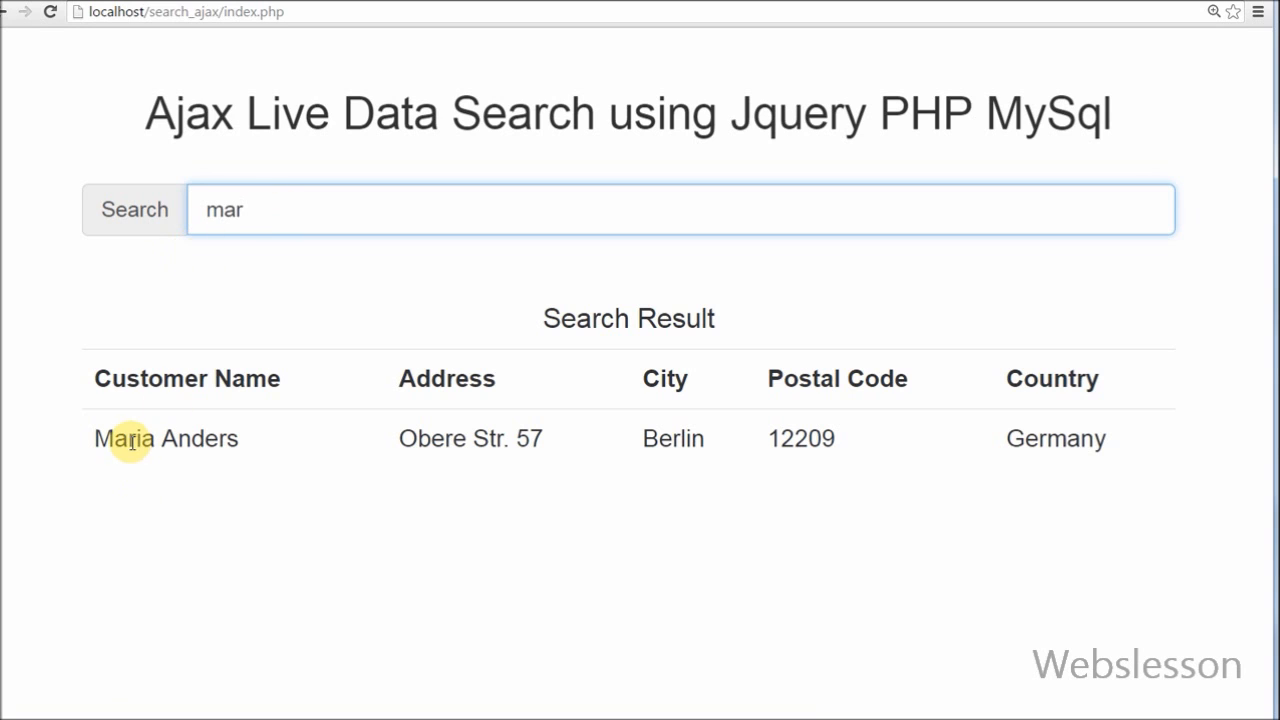
pyautogui.doubleClick(124, 438)
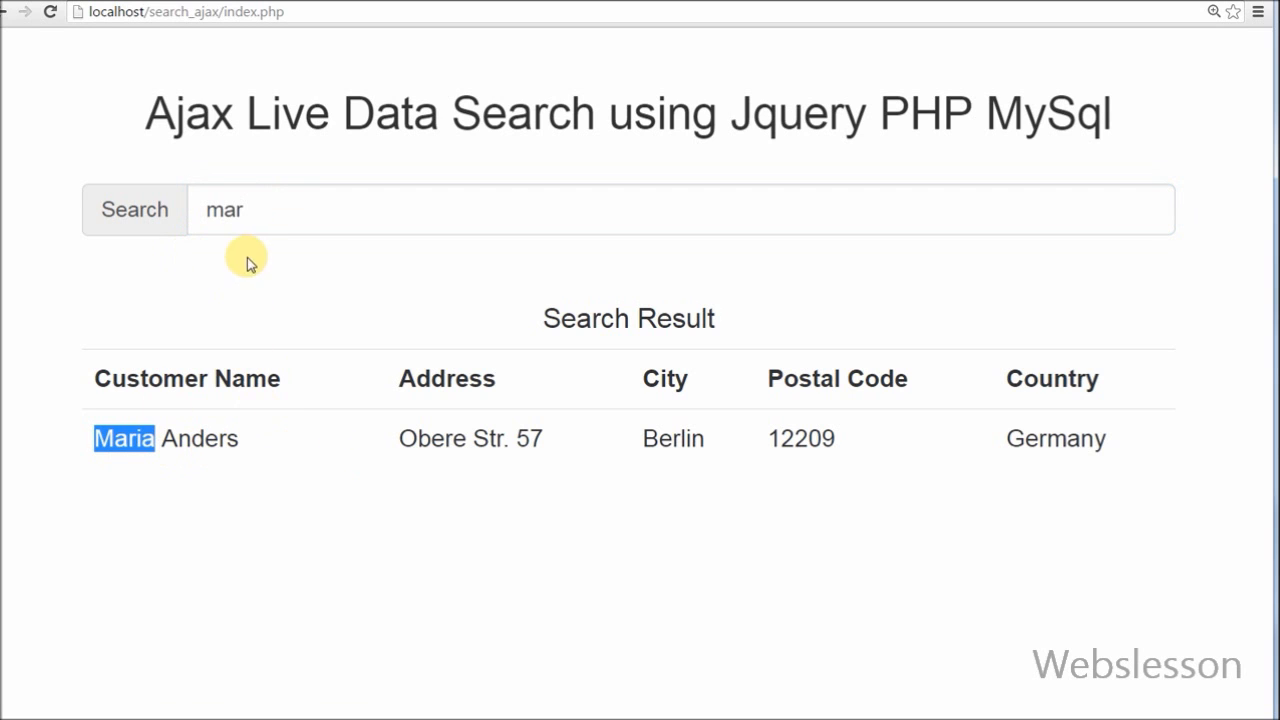
pyautogui.write('tho')
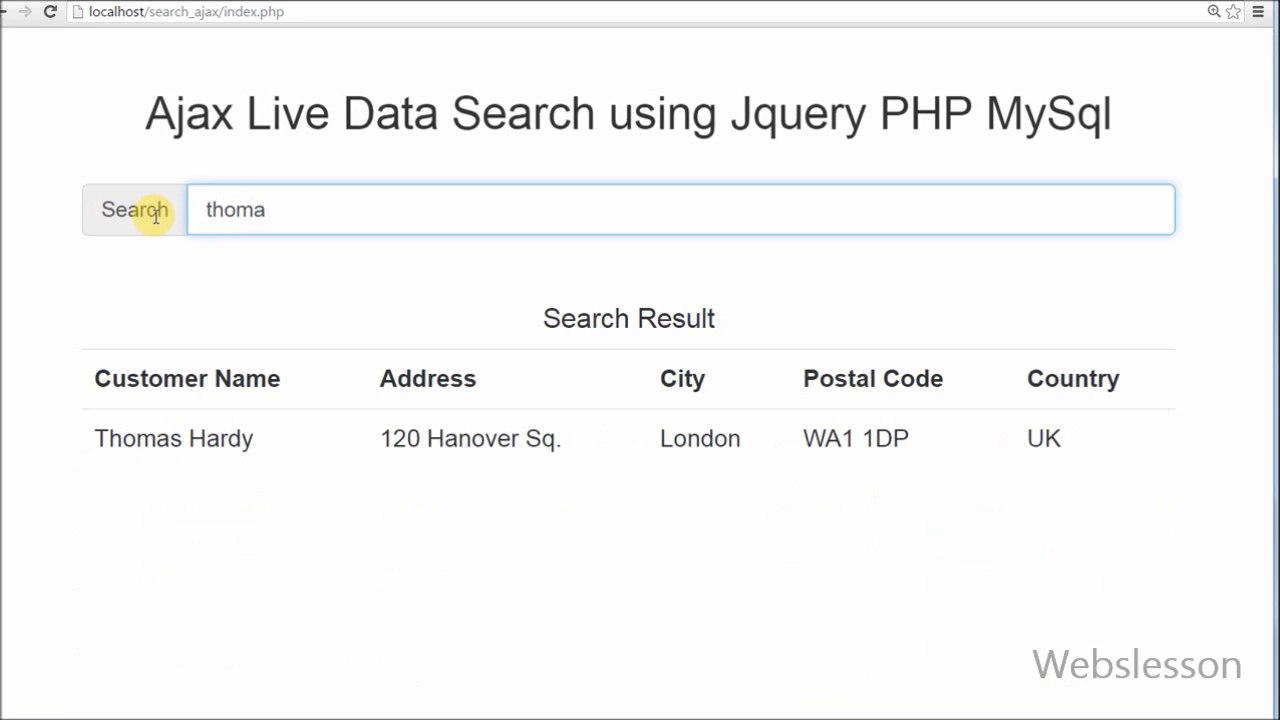
# Clear the box, try 'test', then search 'tom' to show Tom B. Erichsen's details.
pyautogui.press('BackSpace')
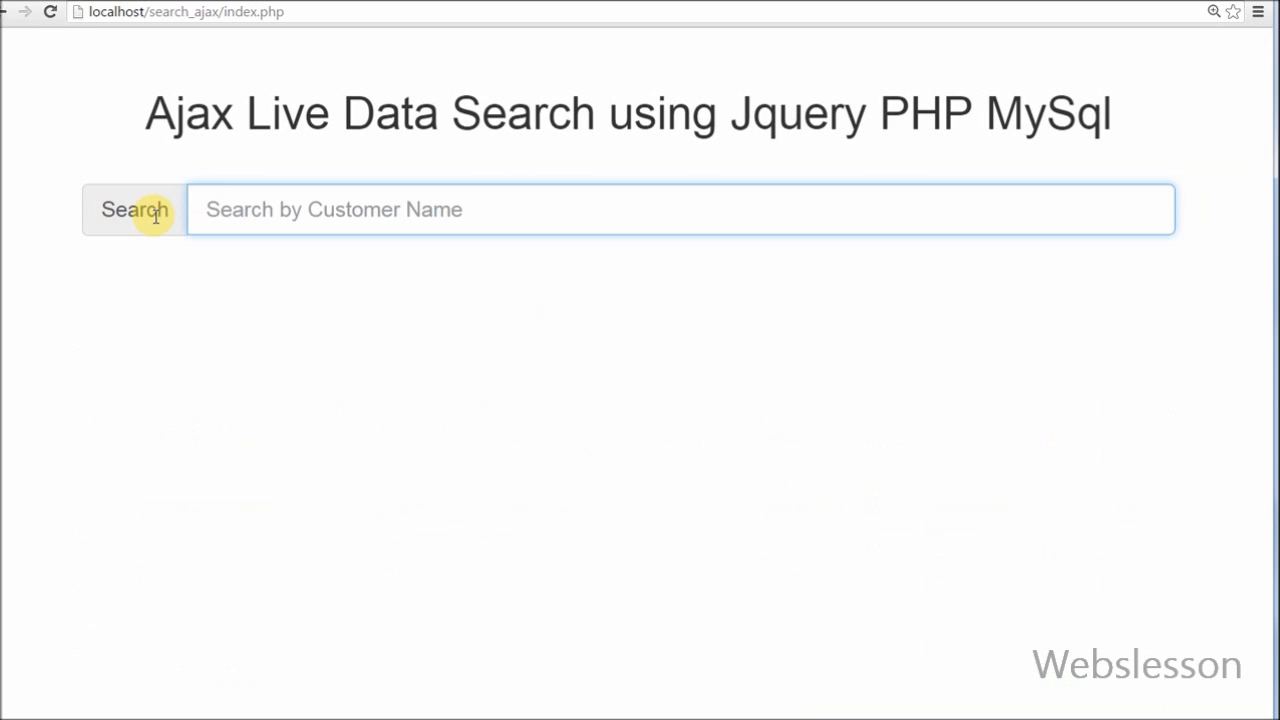
pyautogui.write('test')
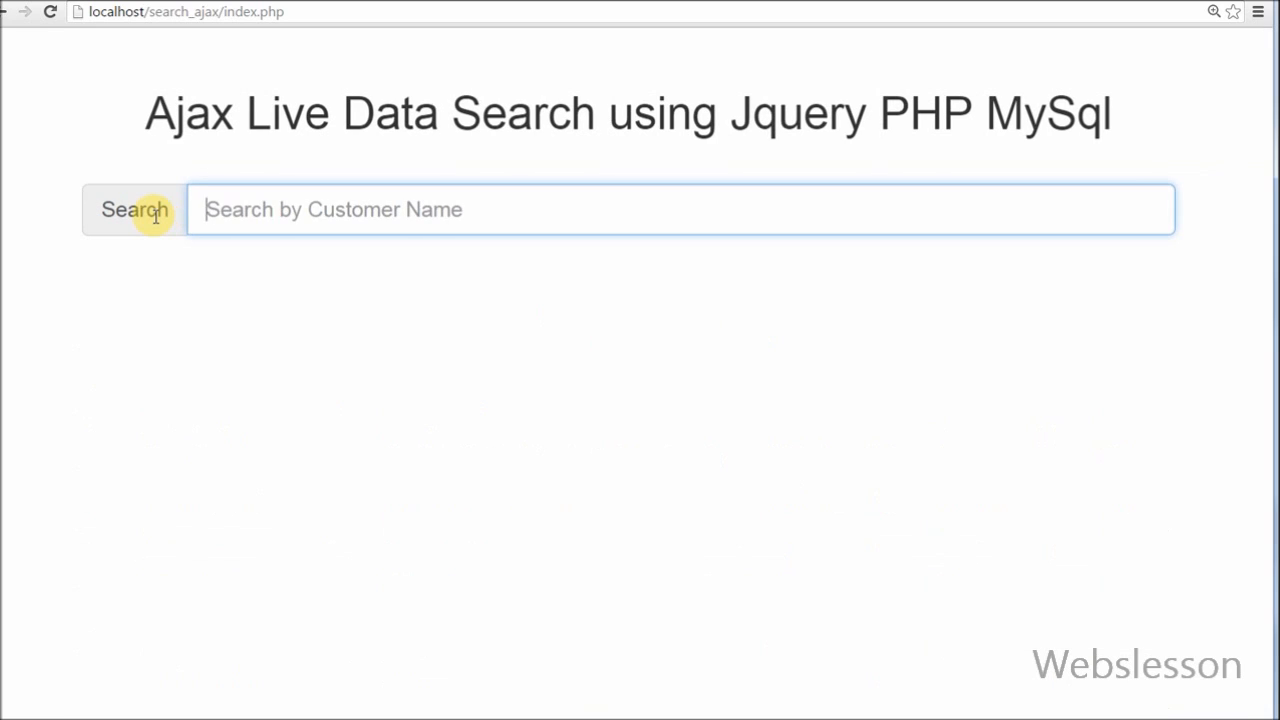
pyautogui.write('tom')
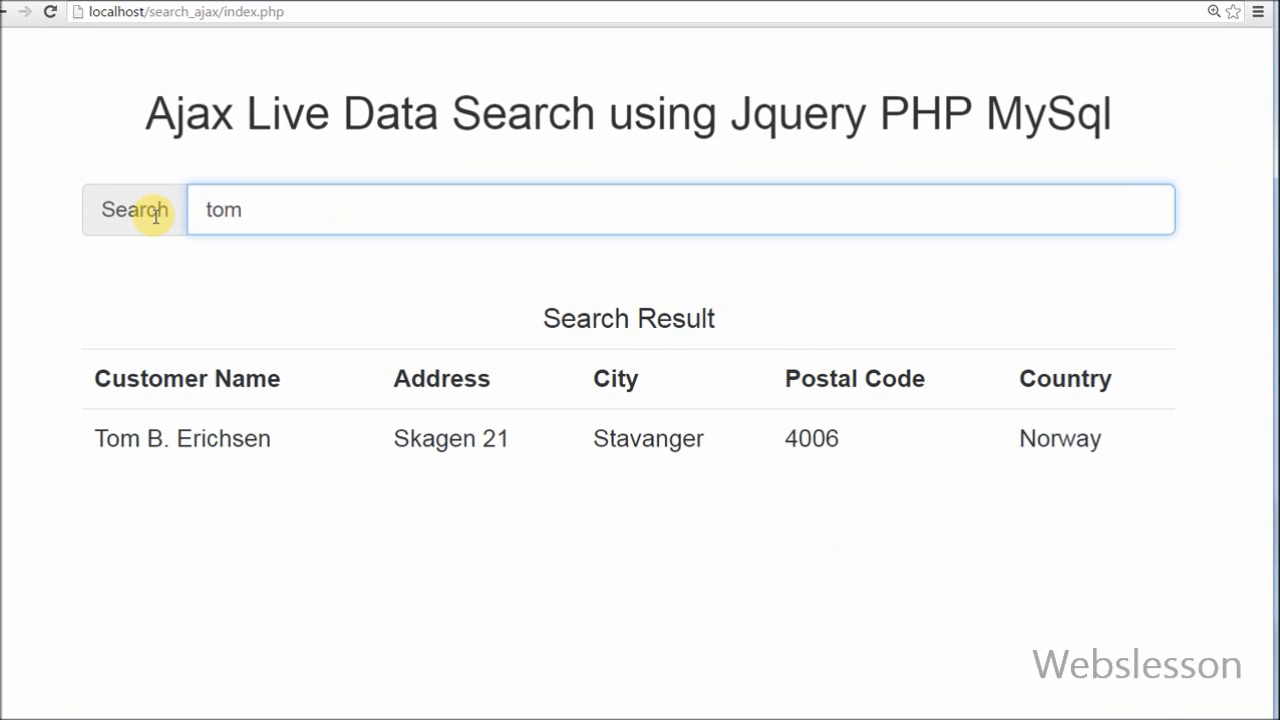
pyautogui.doubleClick(116, 438)
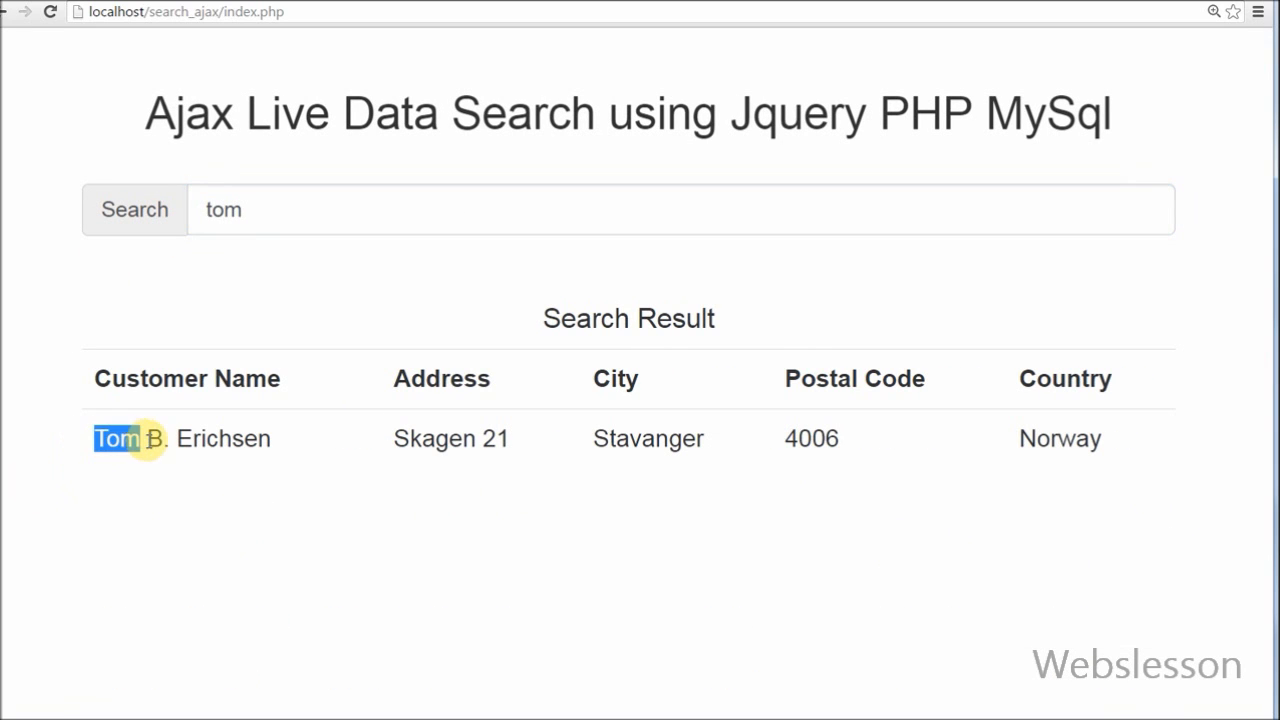